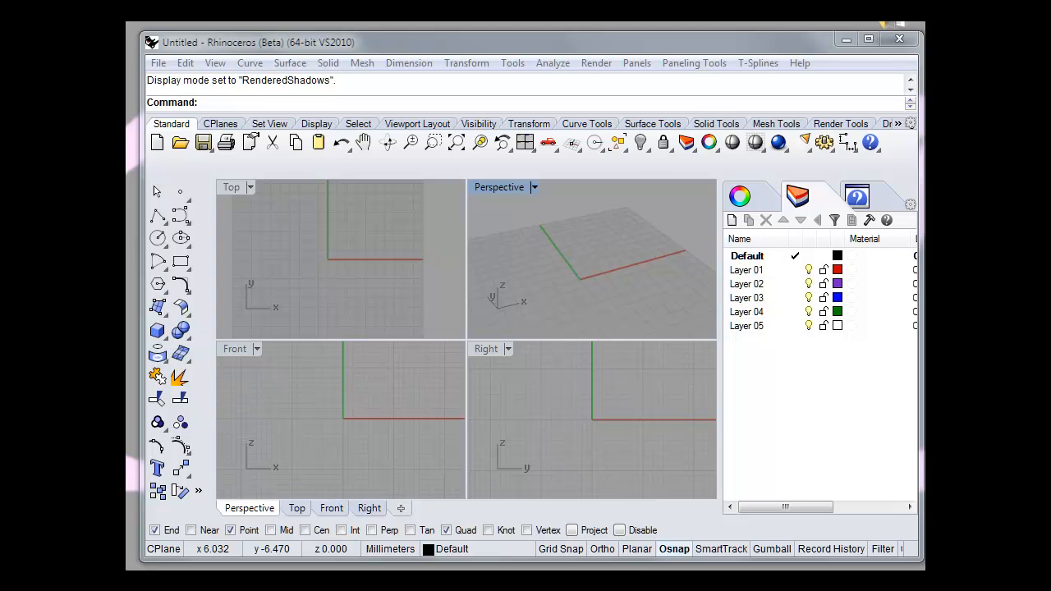
mouse_move(158, 238)
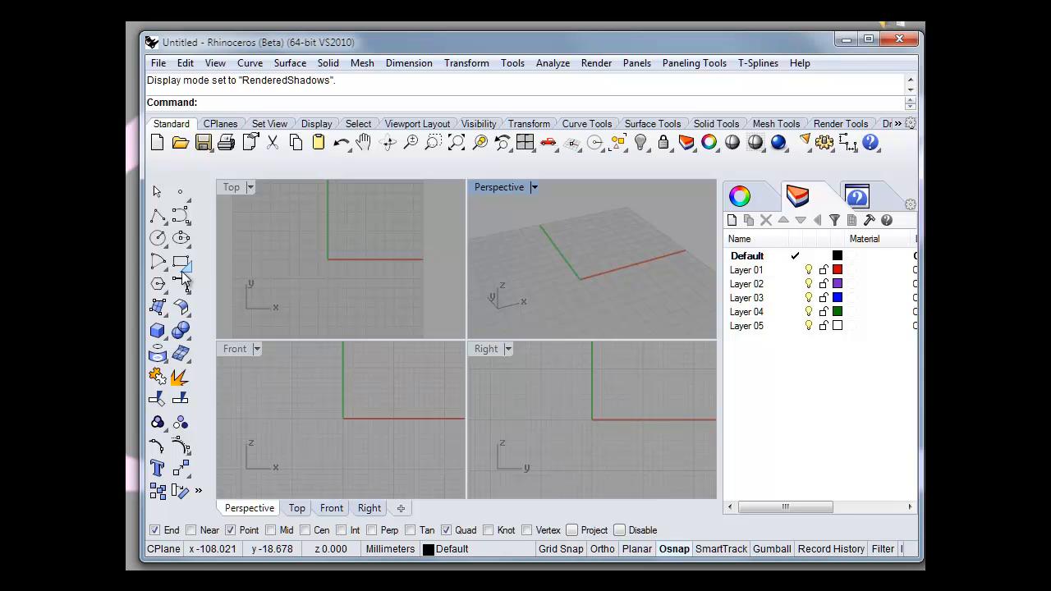
Step: Draw a circle of diameter 12 centred on the origin in the Top viewport
left_click(158, 237)
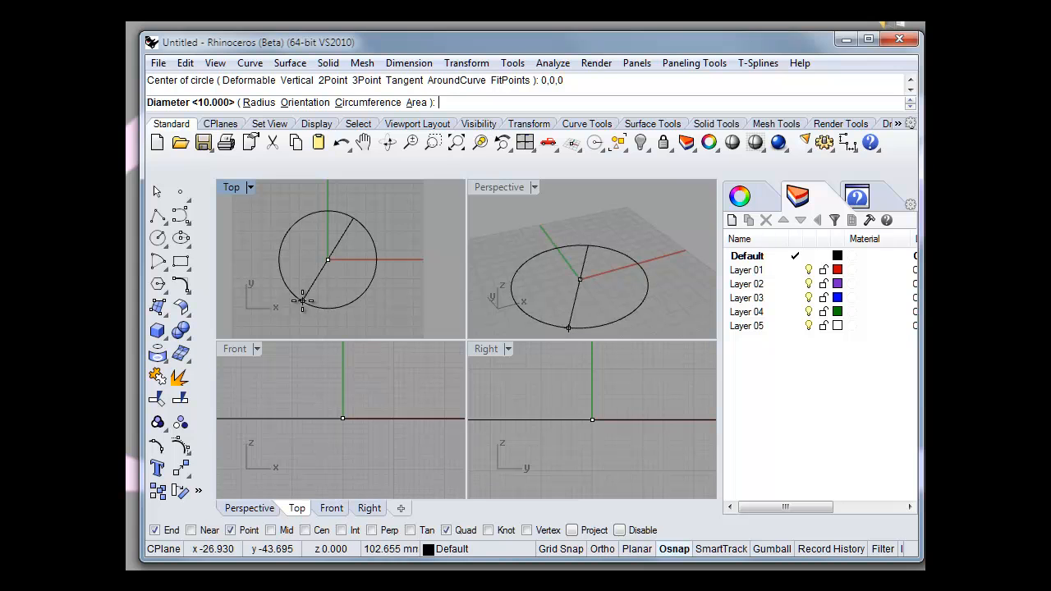
type("12")
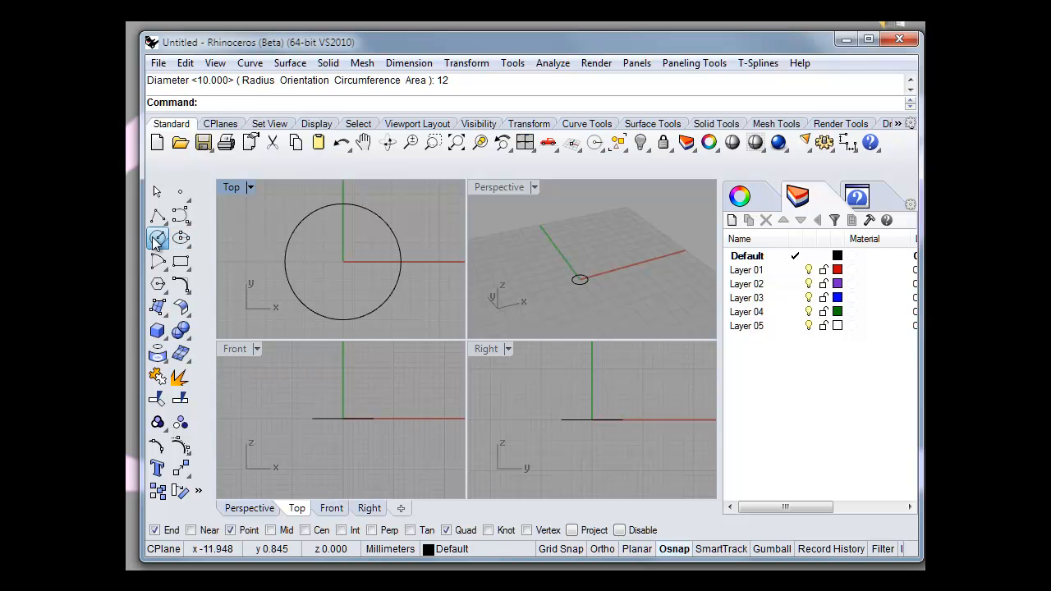
Step: Add a concentric 10 mm circle at the origin, picking between the overlapping curves
left_click(156, 237)
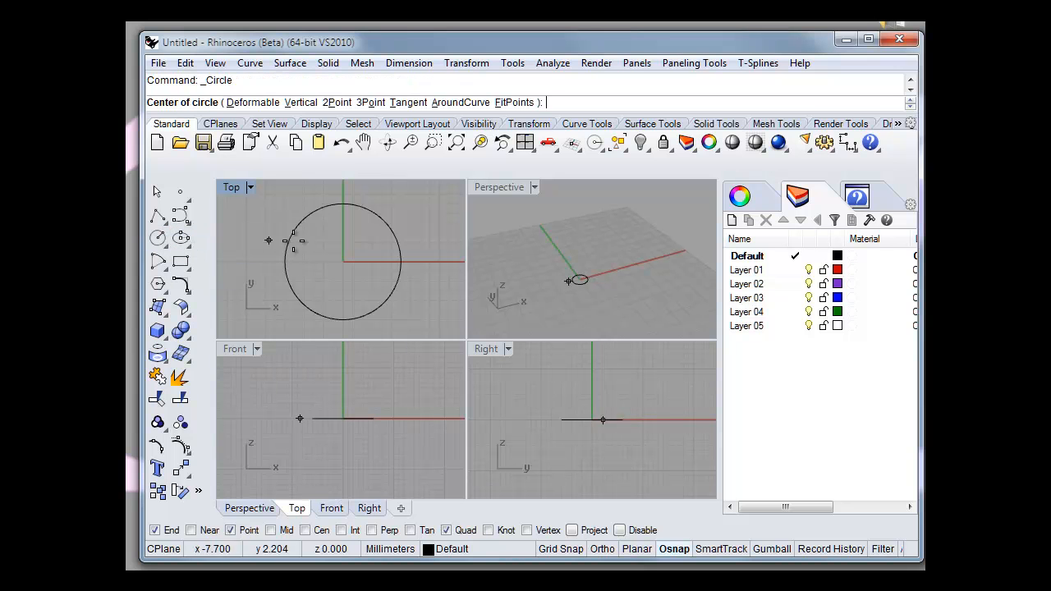
left_click(342, 261)
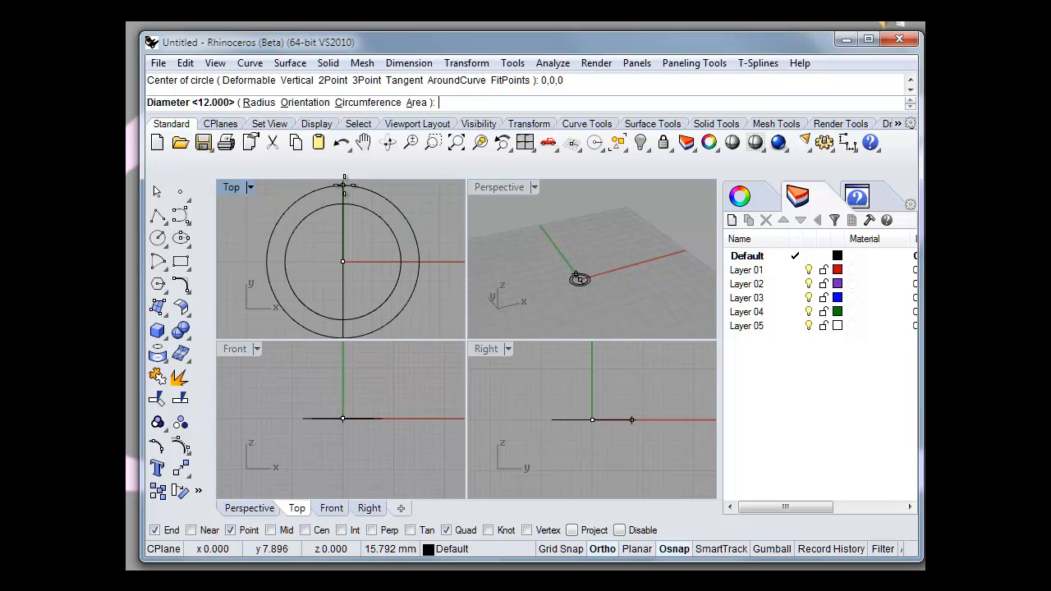
type("12")
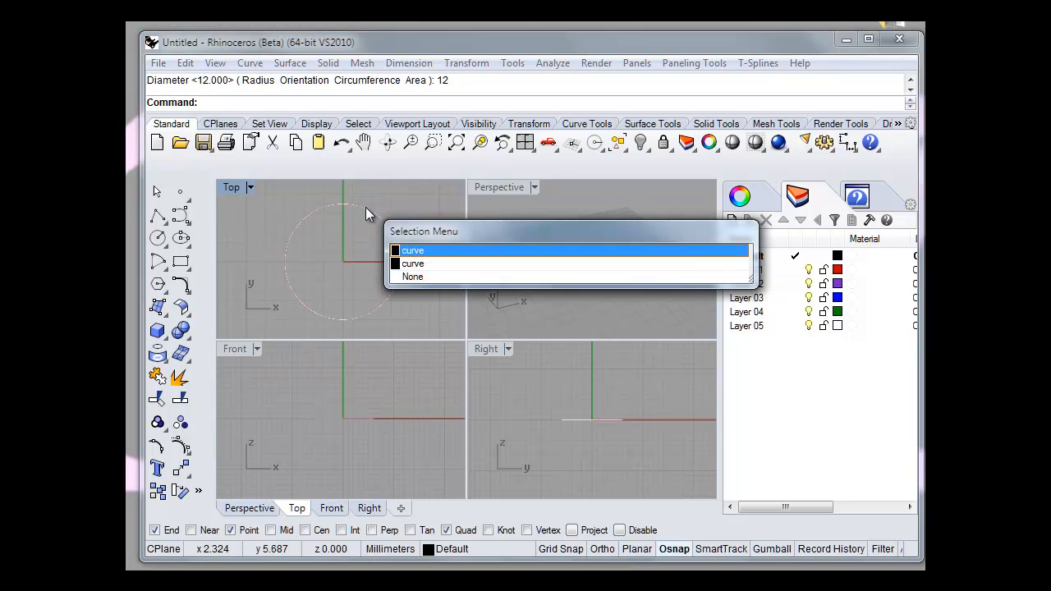
left_click(412, 249)
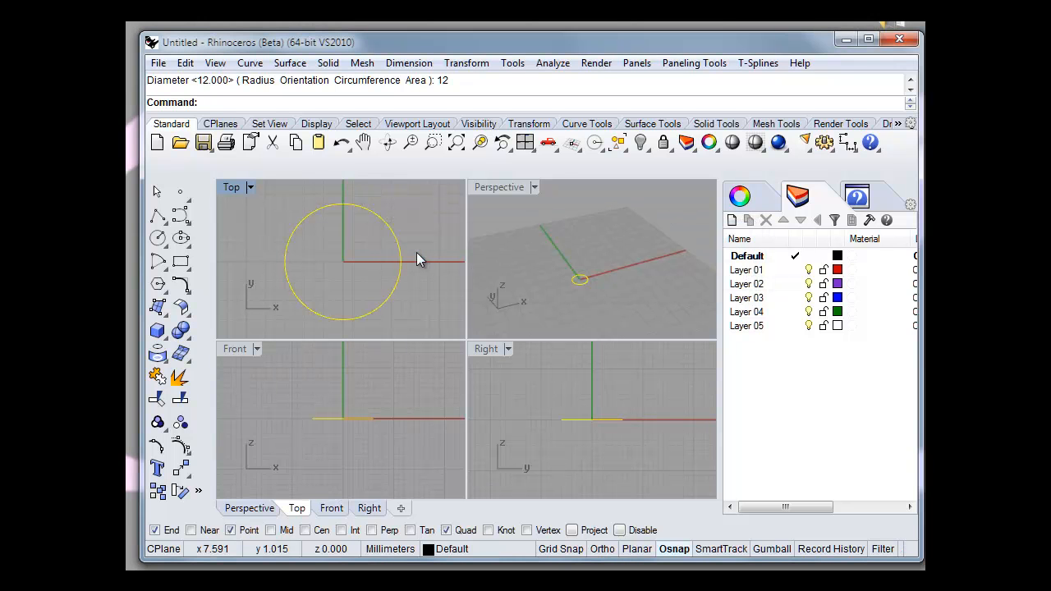
left_click(381, 228)
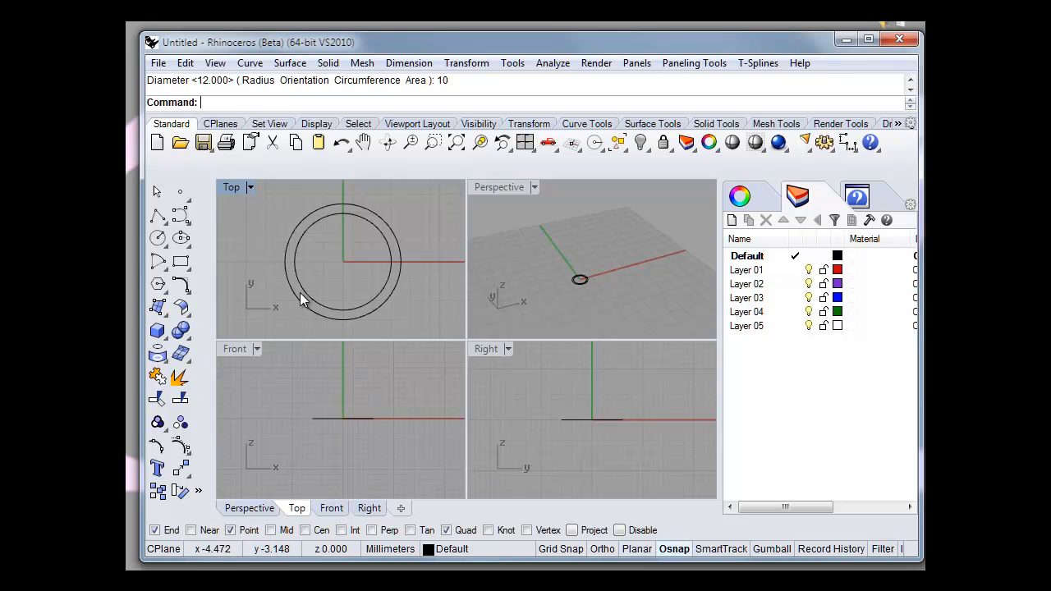
Step: Move the inner circle 10 units upward from its centre in the maximized Front view
left_click(302, 297)
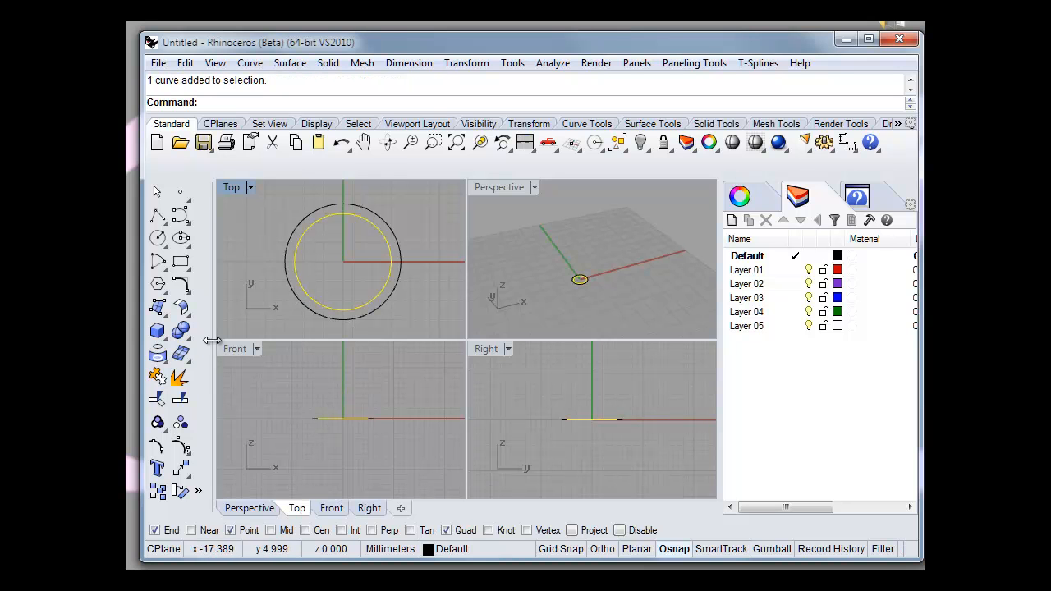
double_click(236, 186)
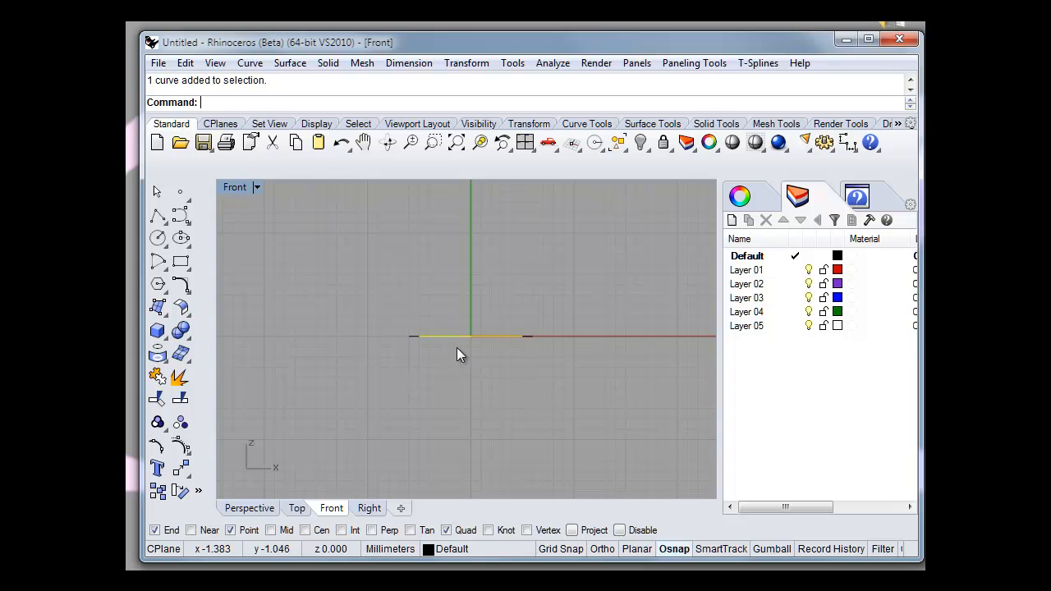
left_click(467, 62)
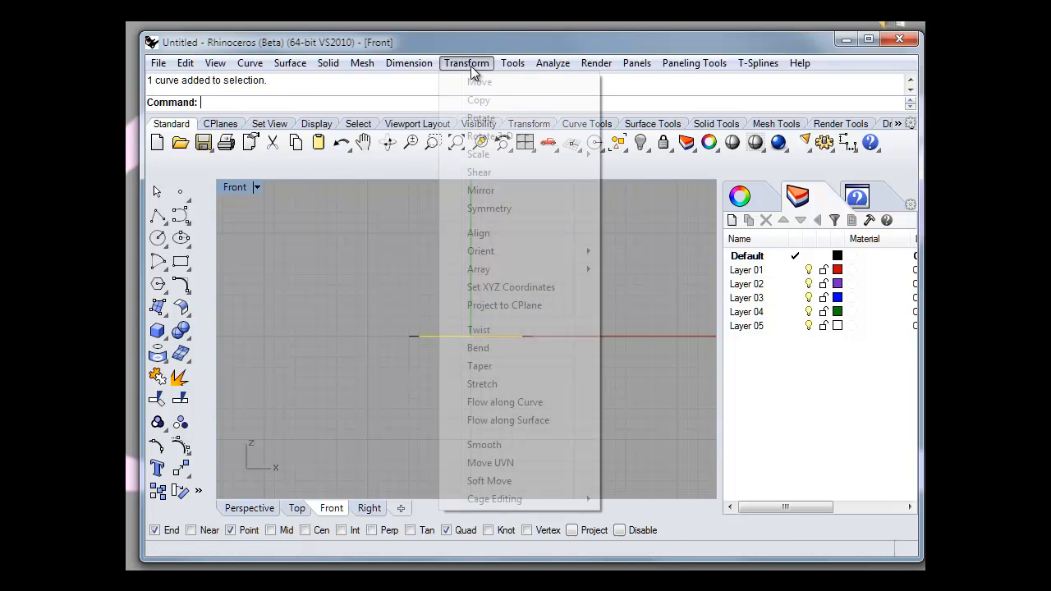
left_click(479, 81)
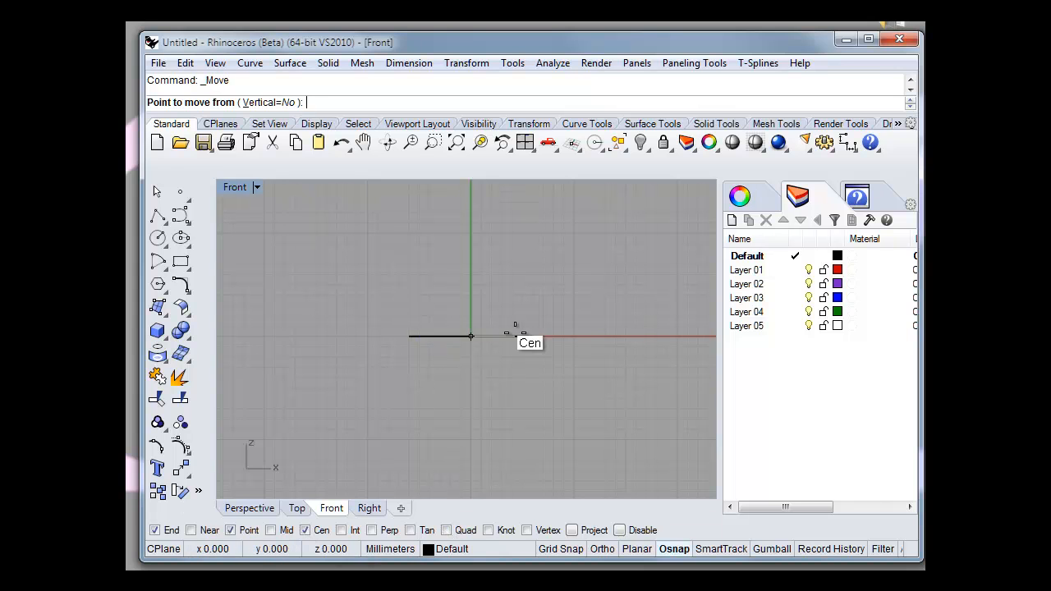
left_click(471, 335)
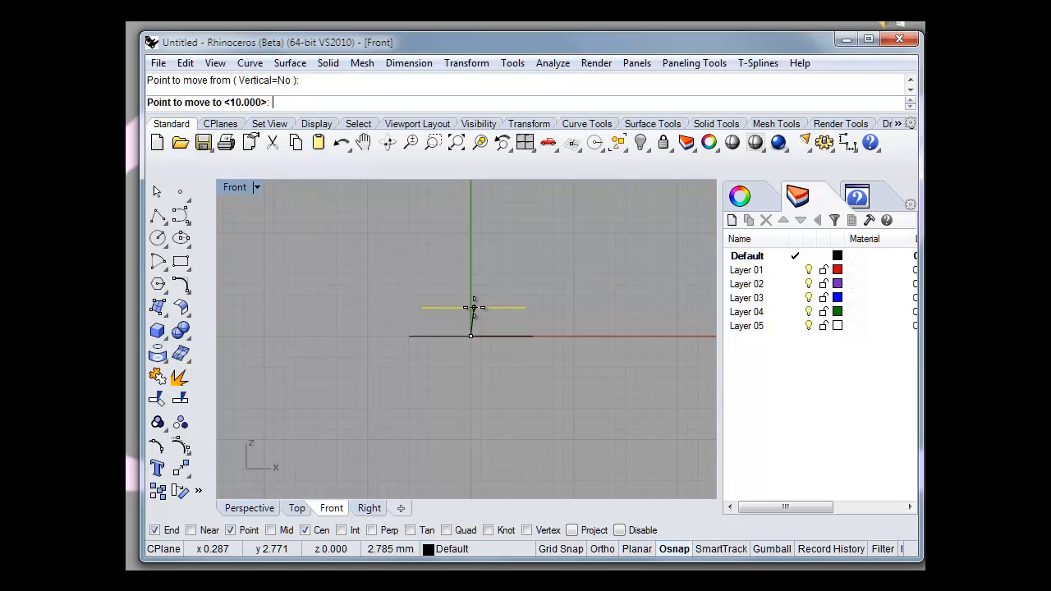
type("10")
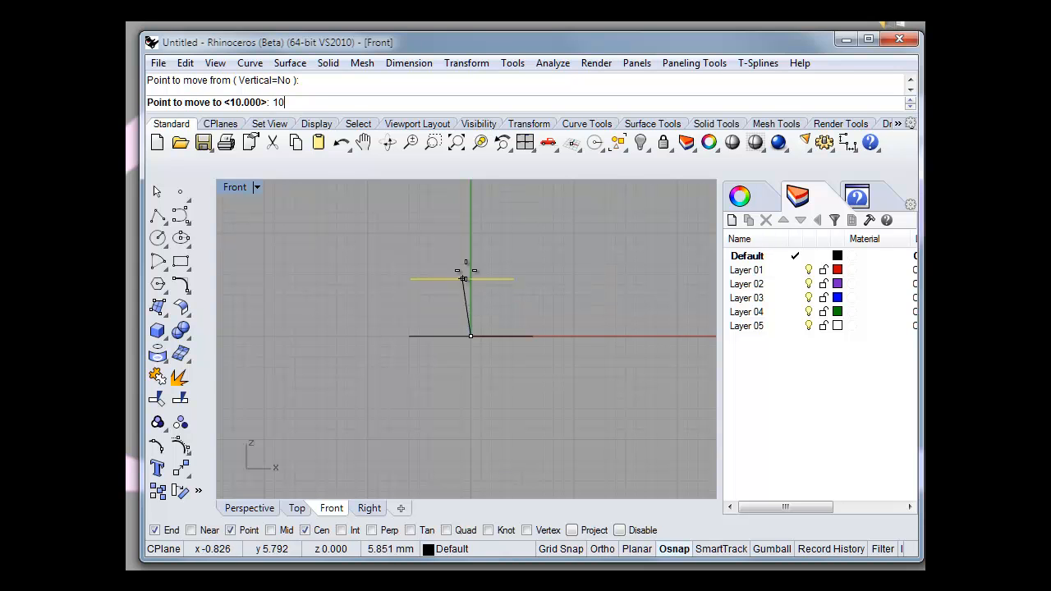
key("Enter")
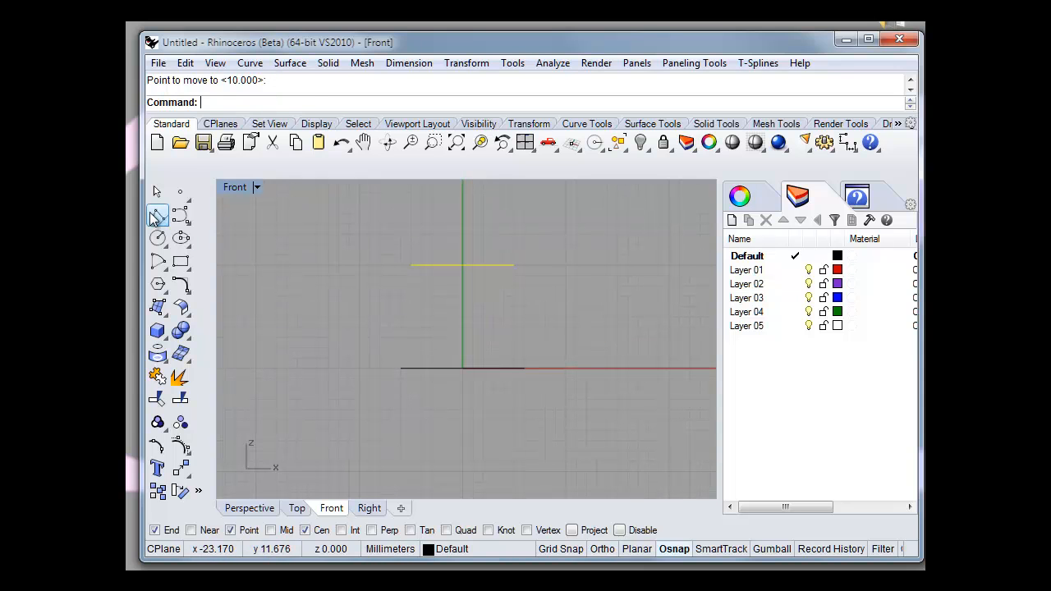
Step: Draw a slanted polyline from the outer circle's quadrant to the raised circle's quadrant
left_click(156, 215)
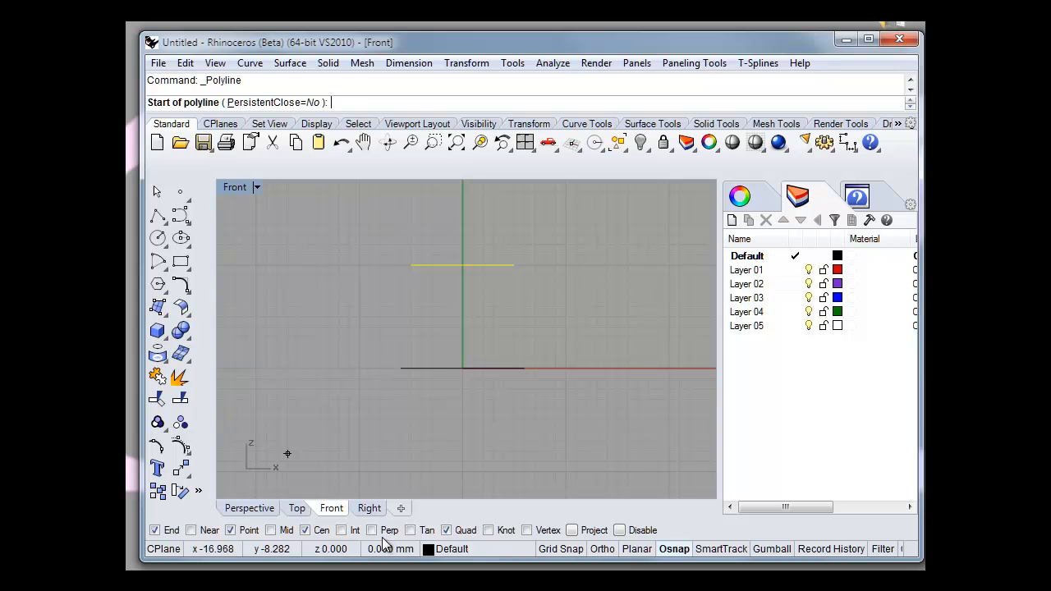
left_click(410, 266)
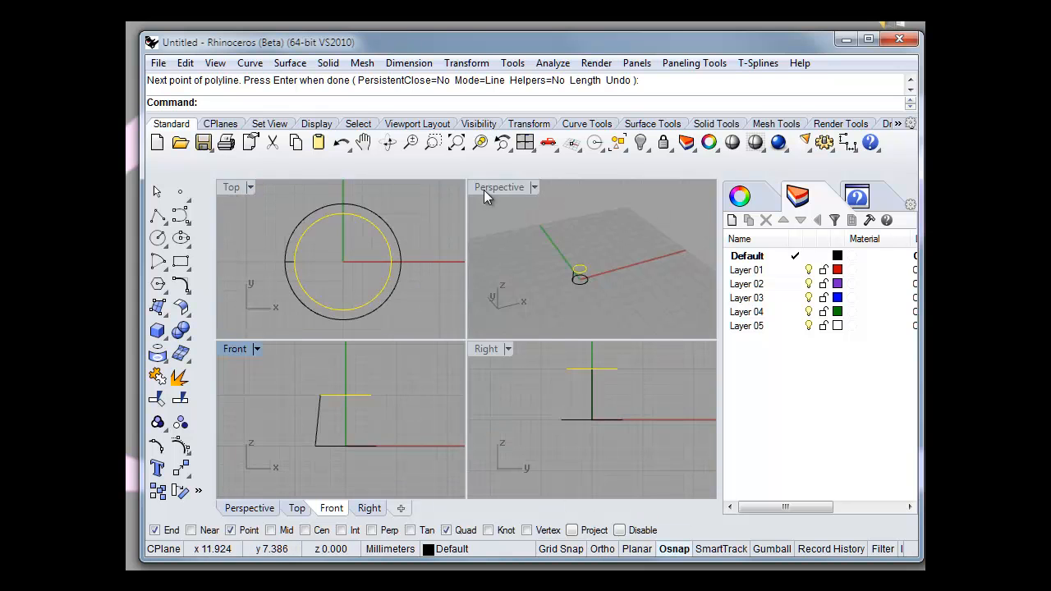
double_click(499, 187)
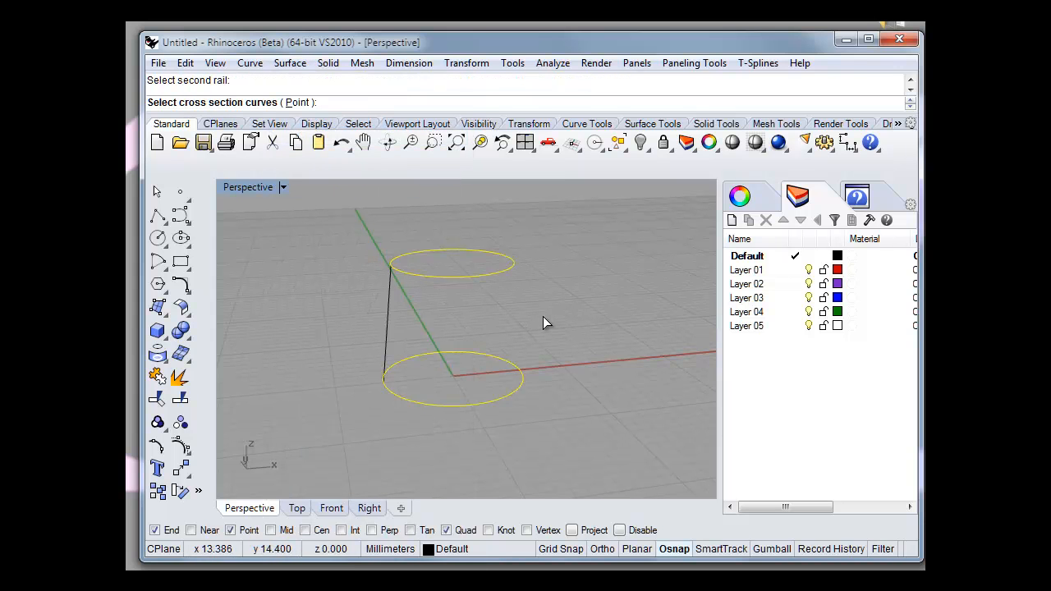
Step: Sweep the slanted line along both circles as rails and cap the cone
left_click(393, 340)
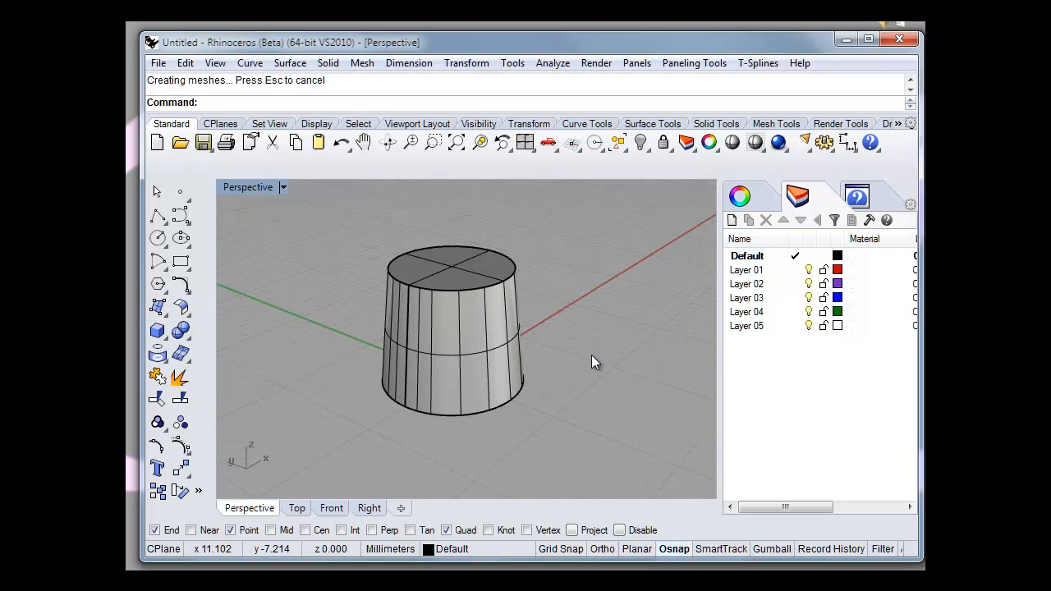
left_click(523, 331)
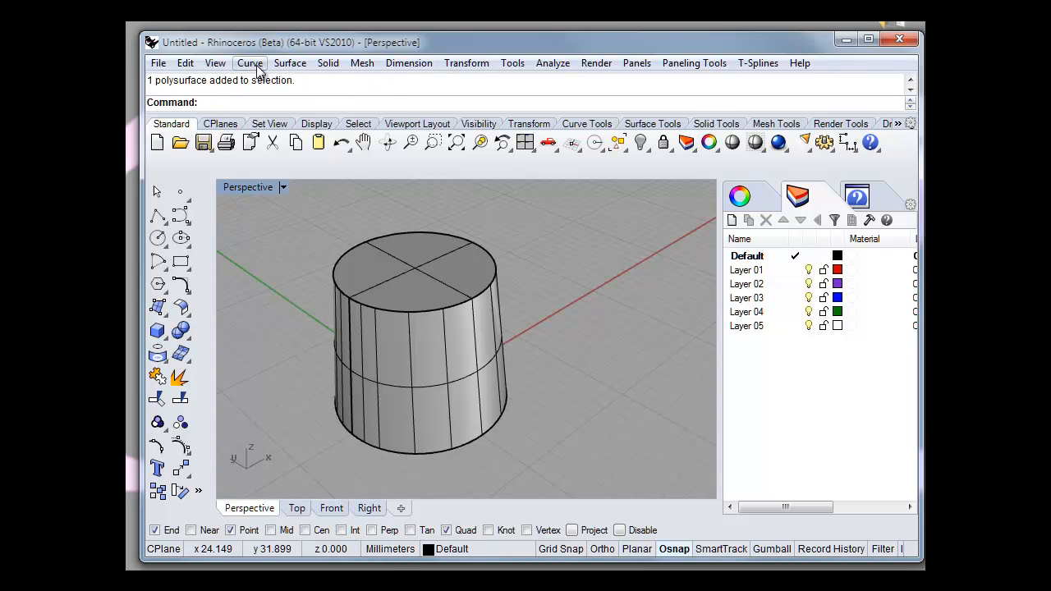
Step: Generate flat UV boundary curves from the cone's side surface with CreateUVCrv
left_click(249, 63)
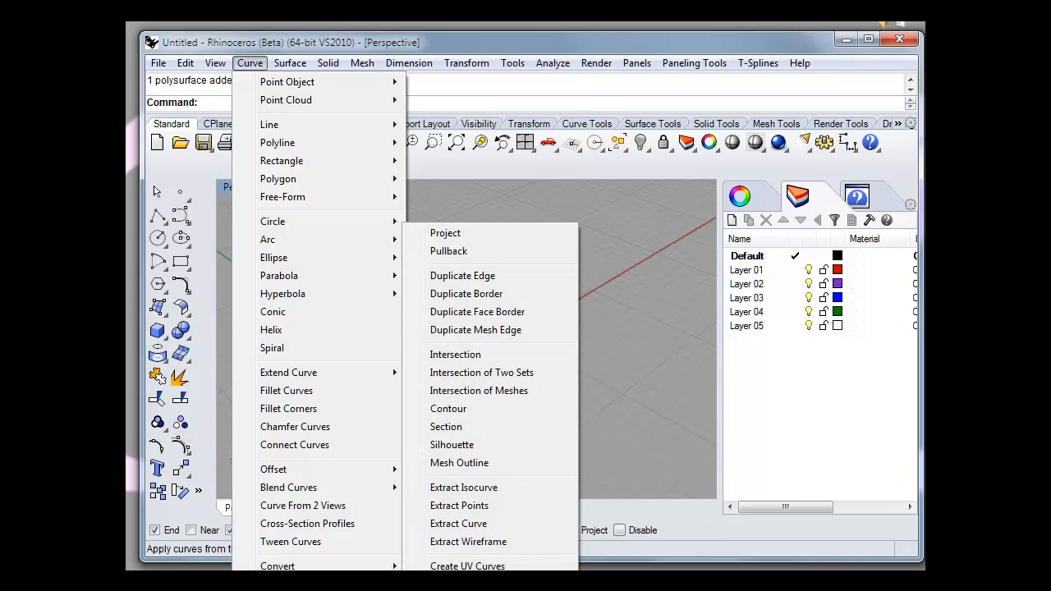
left_click(467, 565)
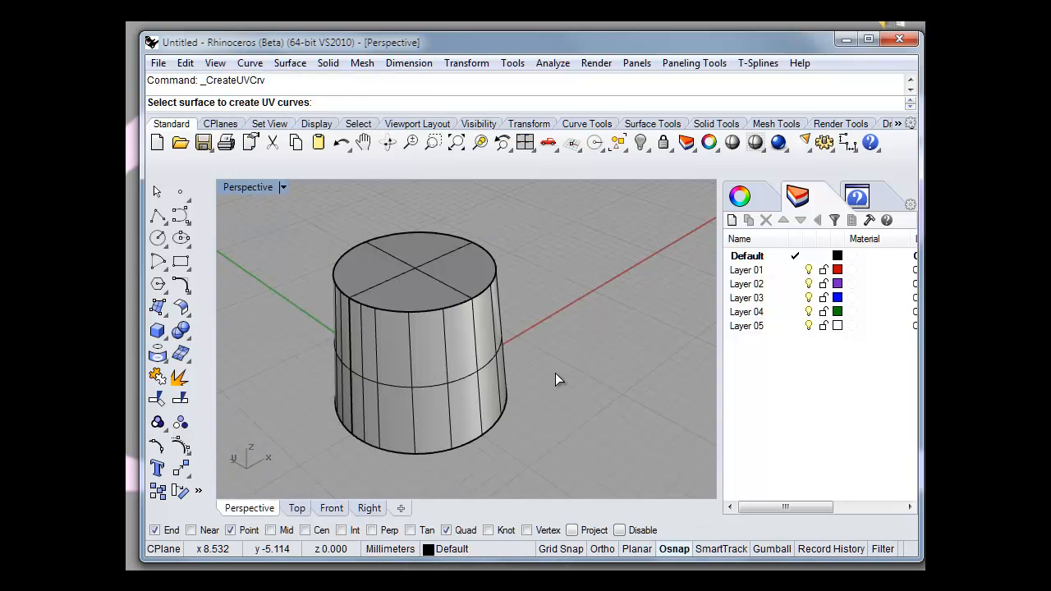
left_click(422, 369)
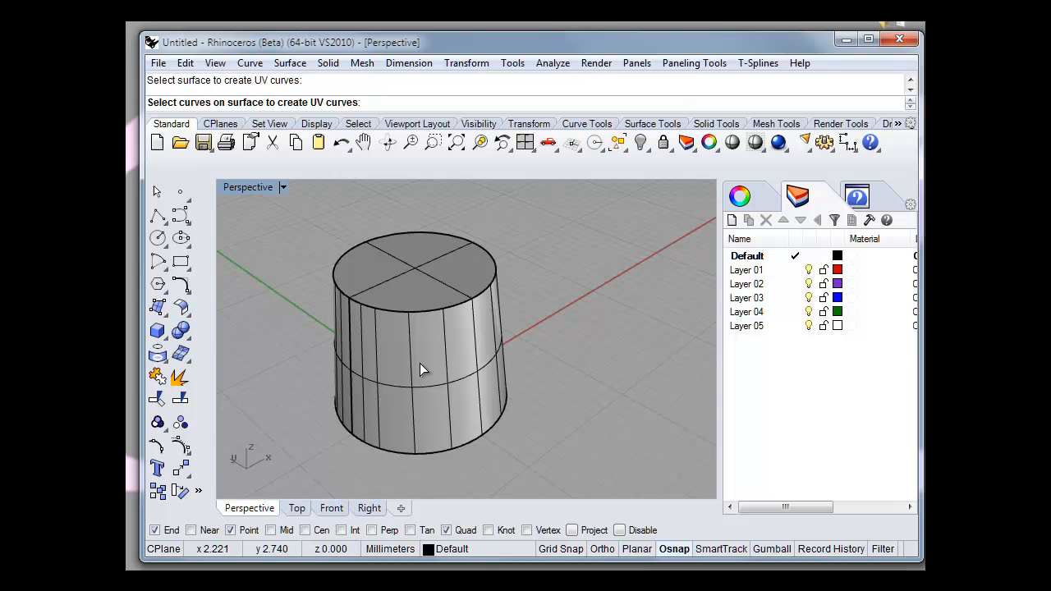
left_click(423, 369)
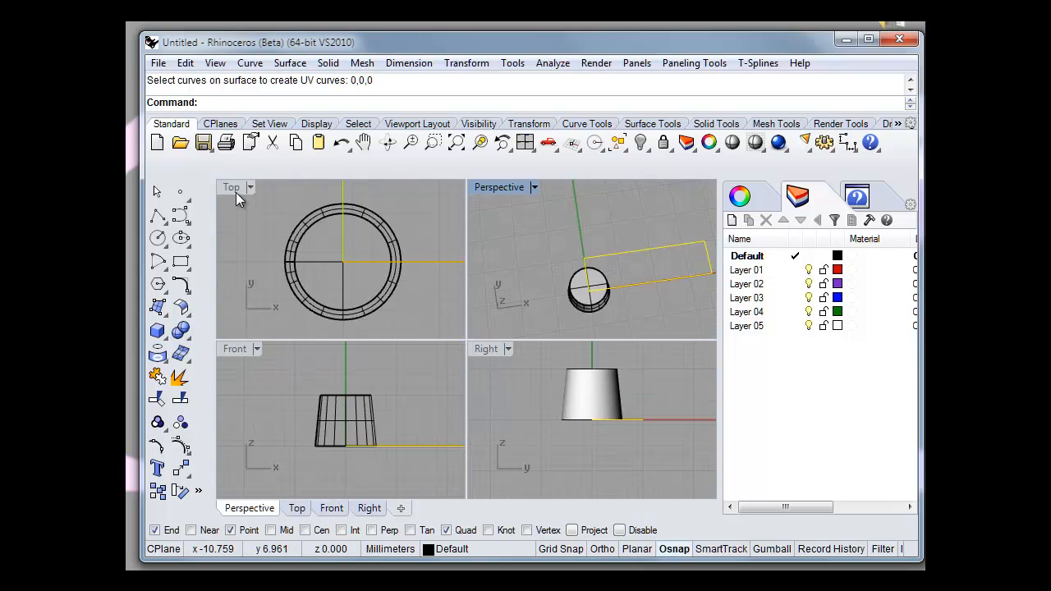
Step: Relocate the UV rectangle beside the cone in the maximized Top viewport
double_click(230, 187)
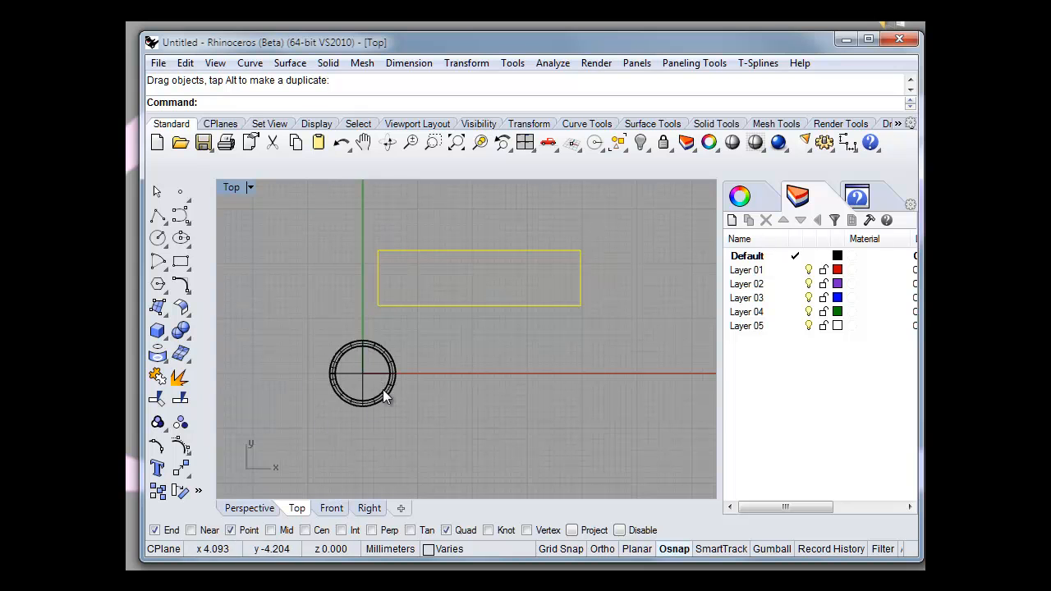
mouse_move(340, 266)
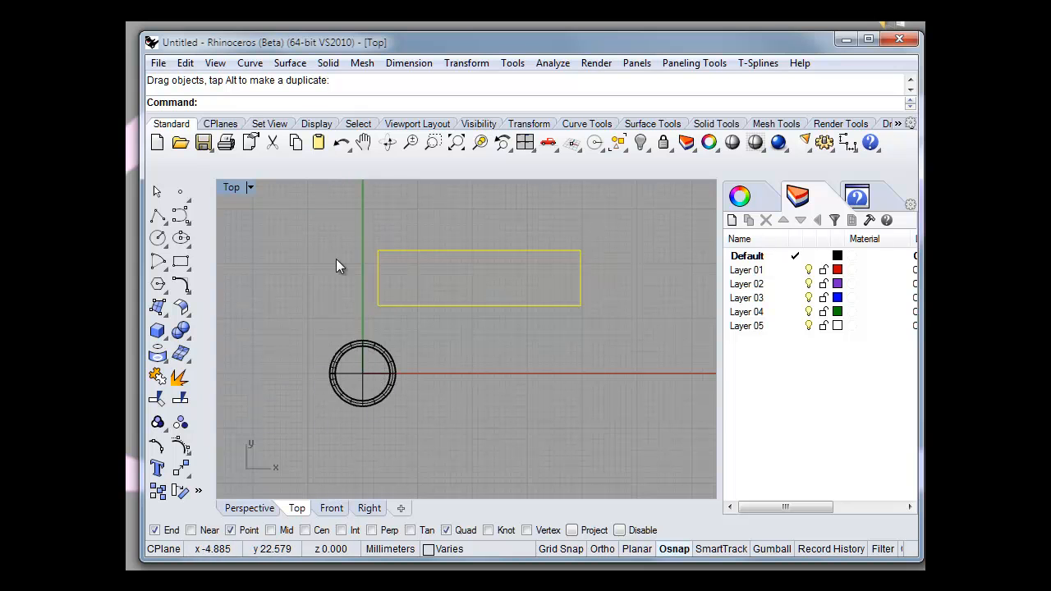
mouse_move(403, 273)
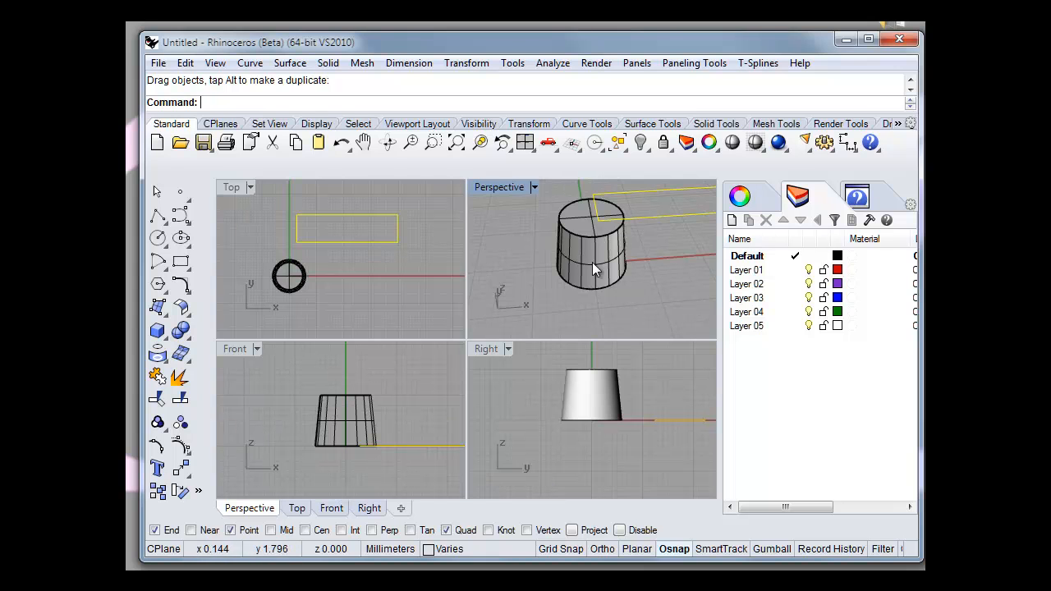
mouse_move(570, 300)
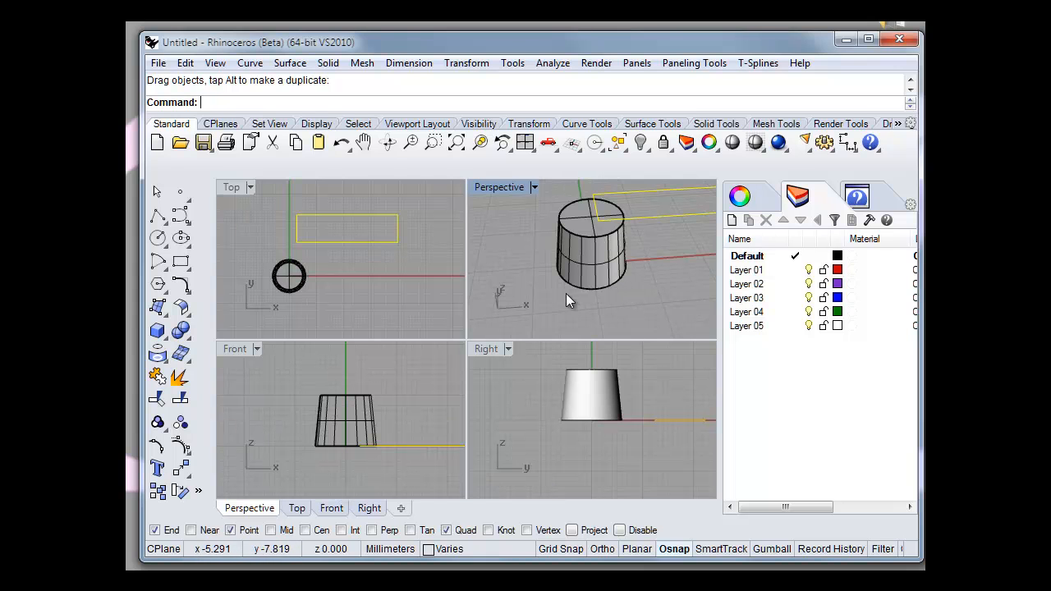
mouse_move(581, 314)
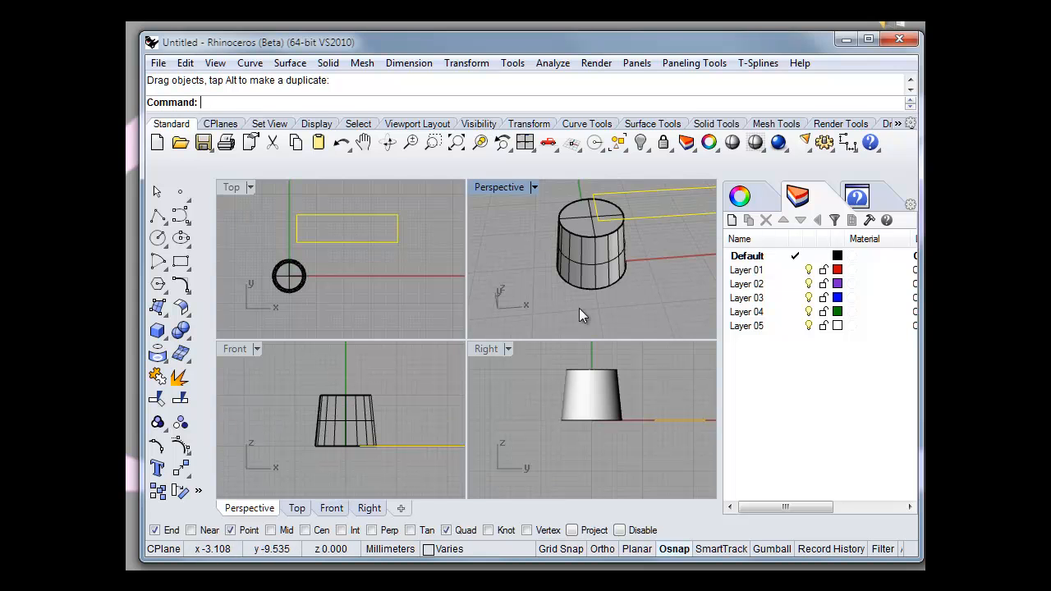
mouse_move(601, 222)
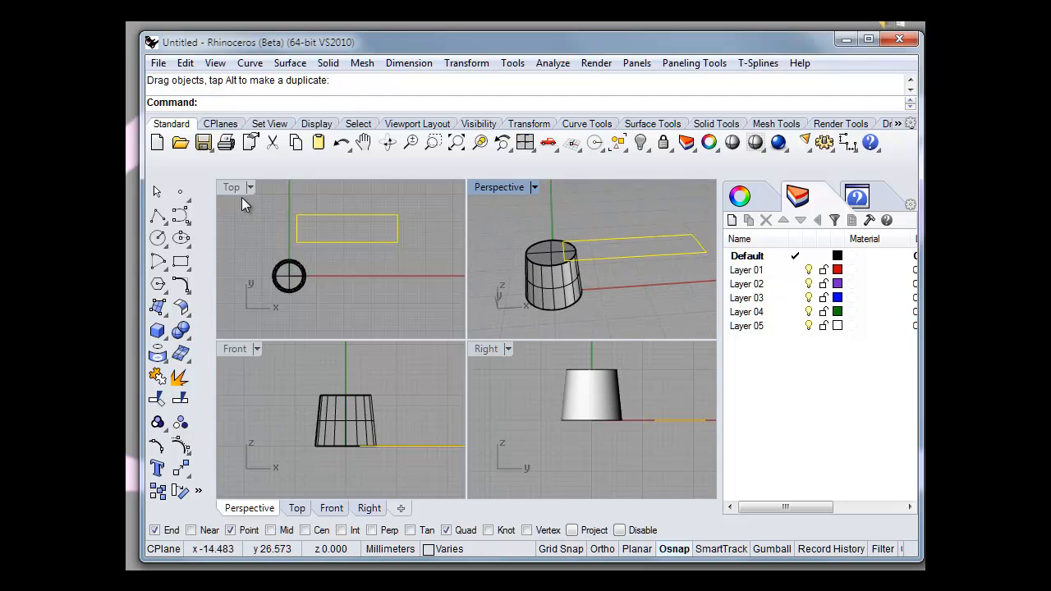
double_click(233, 186)
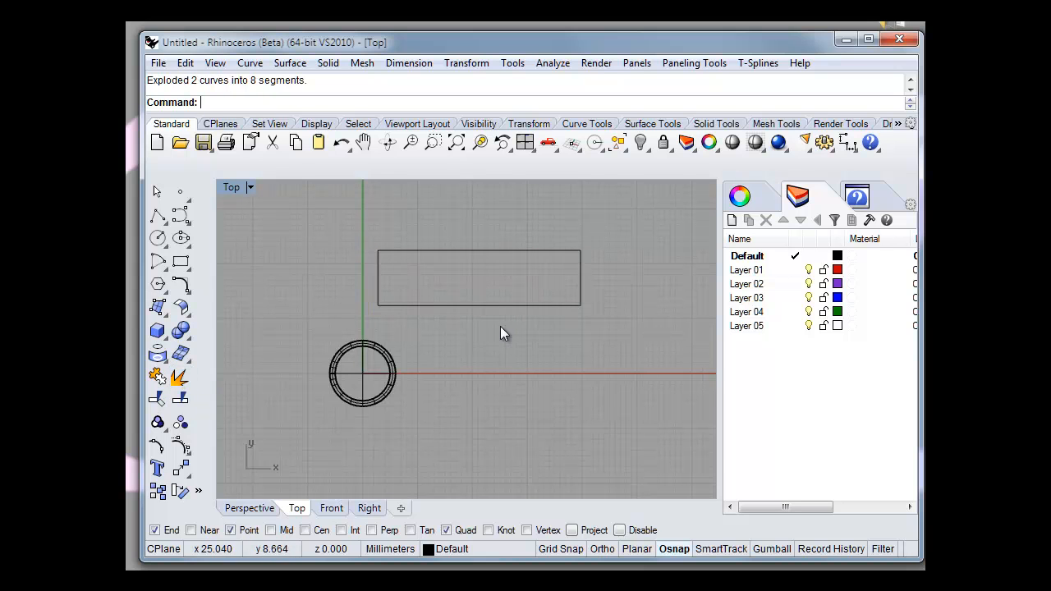
mouse_move(426, 329)
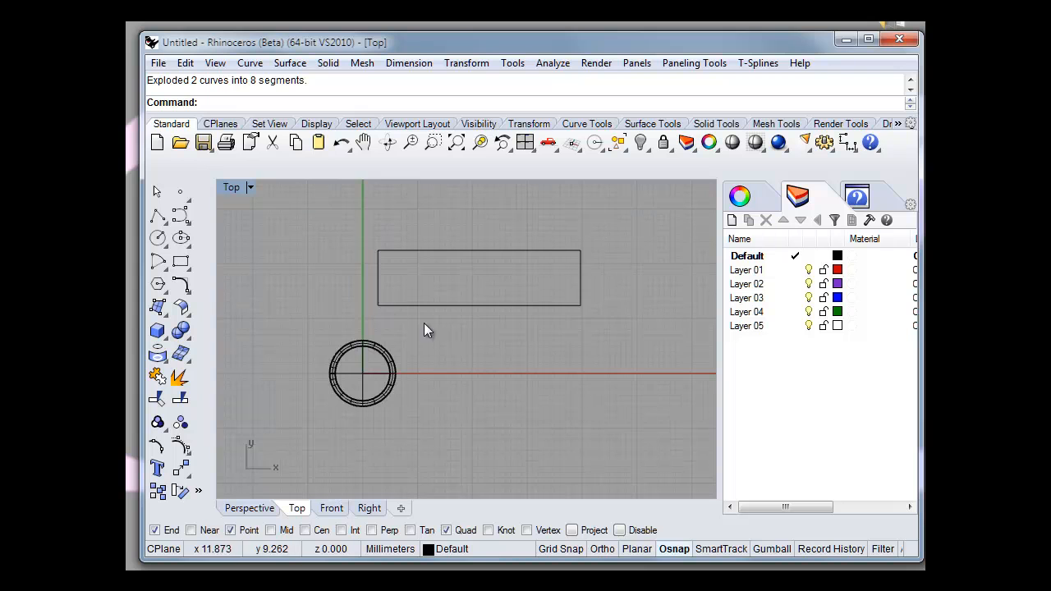
mouse_move(402, 260)
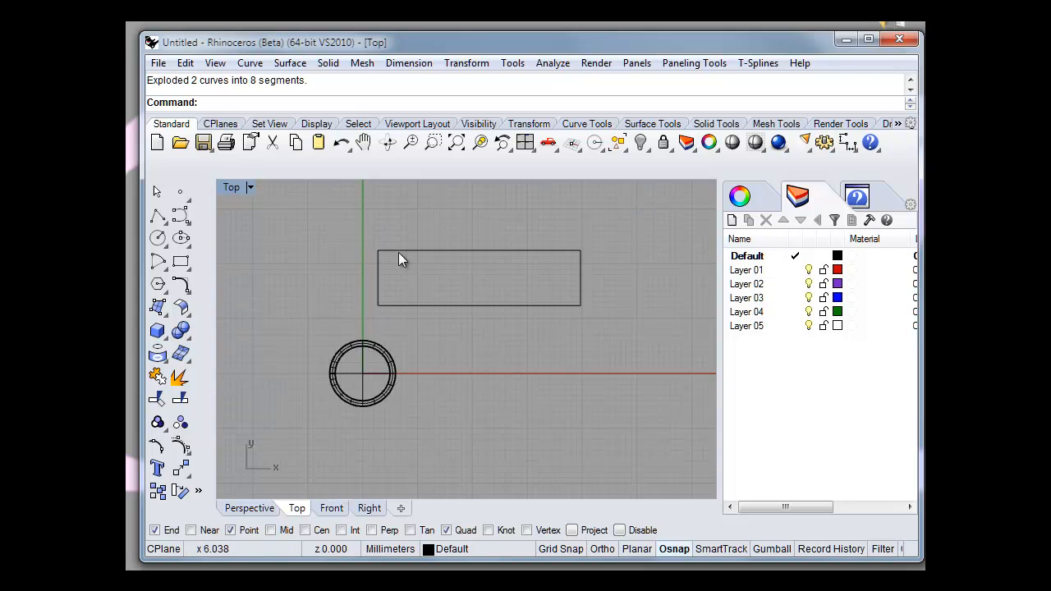
mouse_move(438, 359)
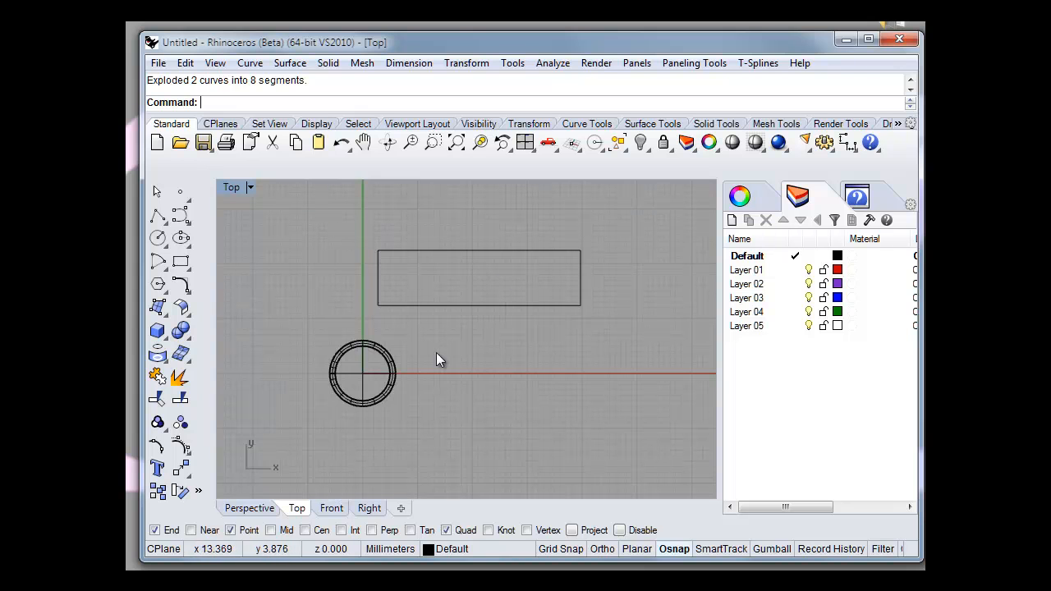
mouse_move(345, 353)
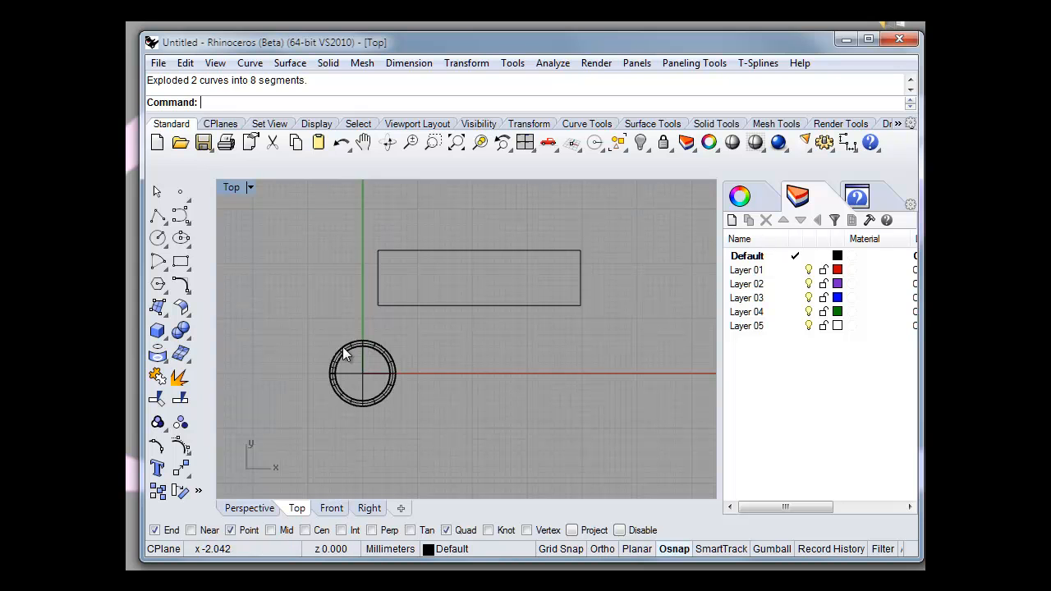
mouse_move(386, 450)
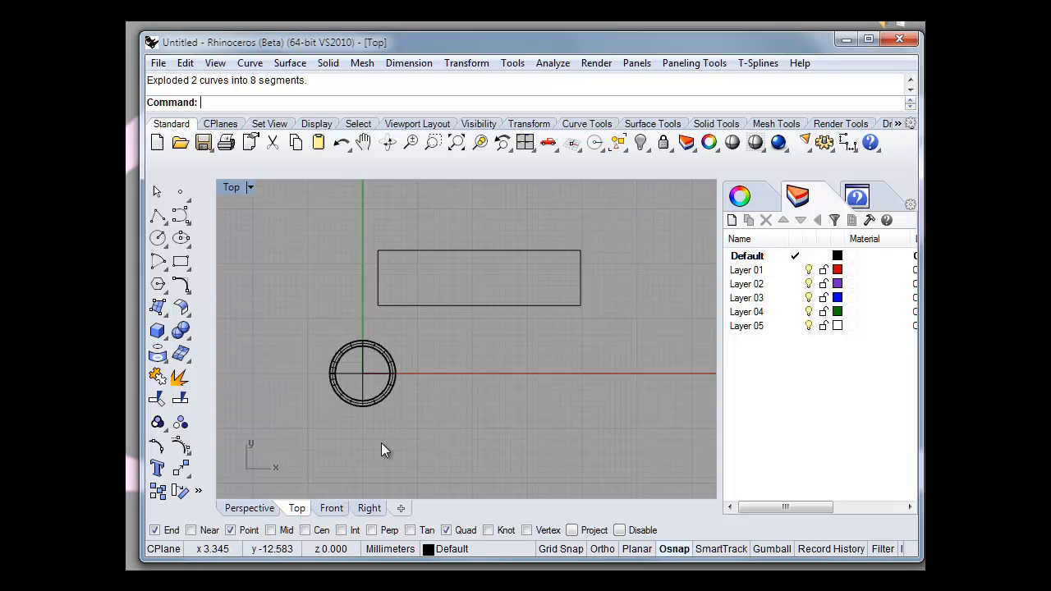
mouse_move(316, 344)
type("SelDup")
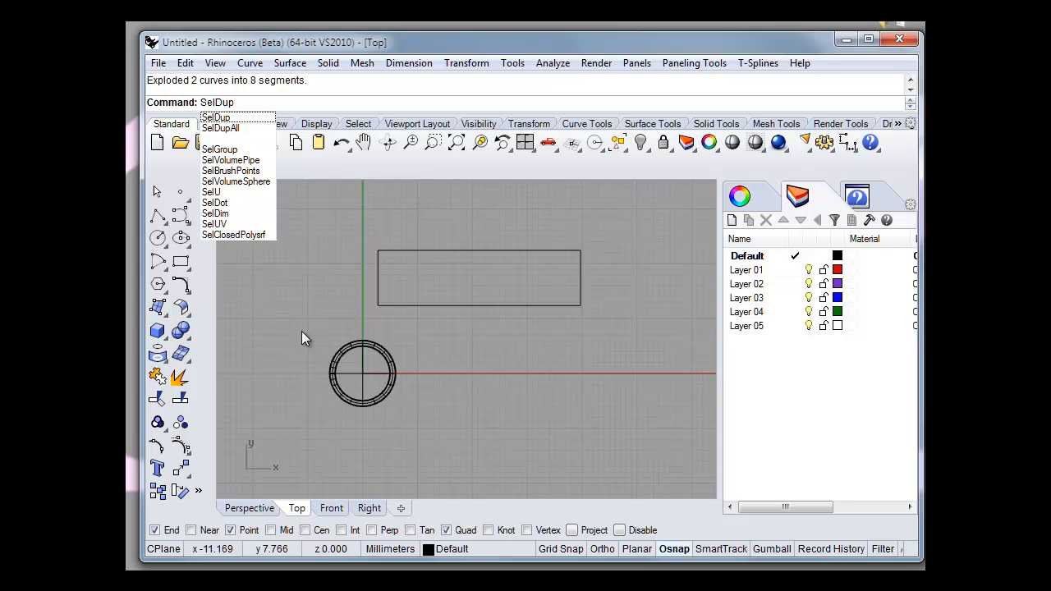
Step: Select the duplicate edge curves with SelDup and pick the rectangle's bottom edge
left_click(215, 116)
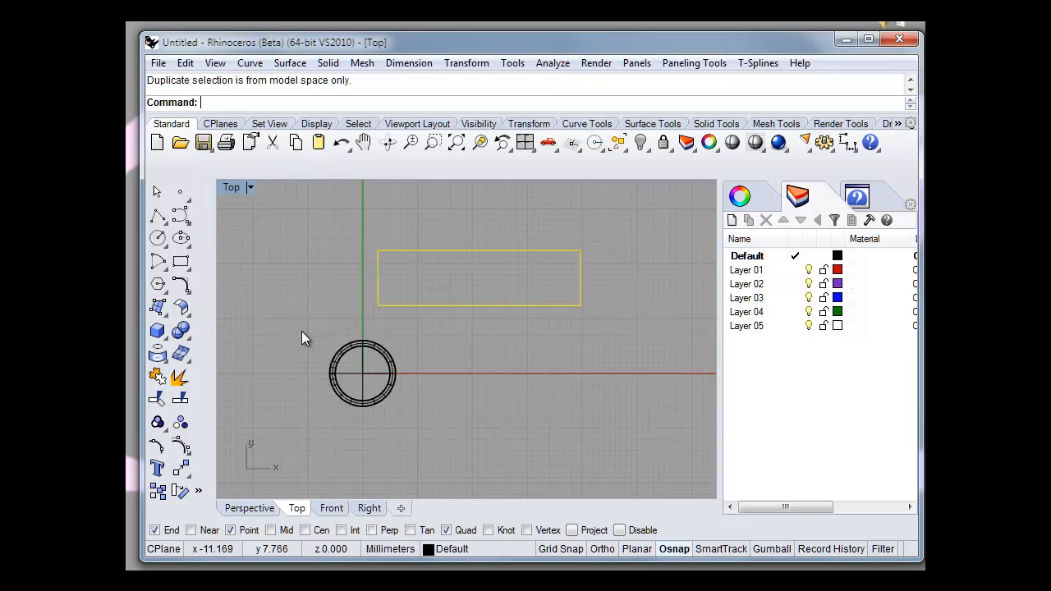
mouse_move(484, 414)
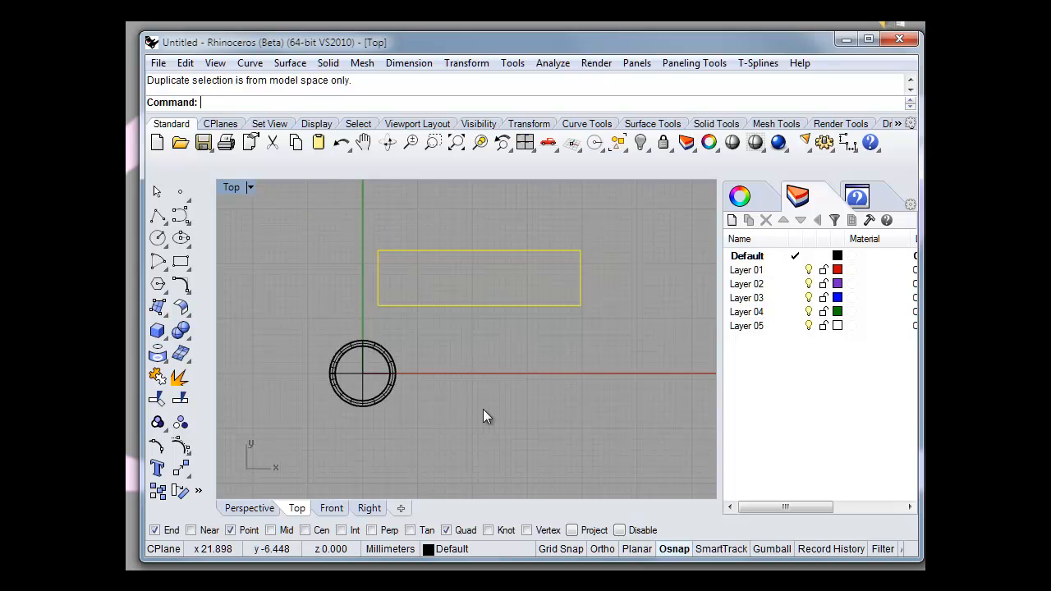
left_click(488, 305)
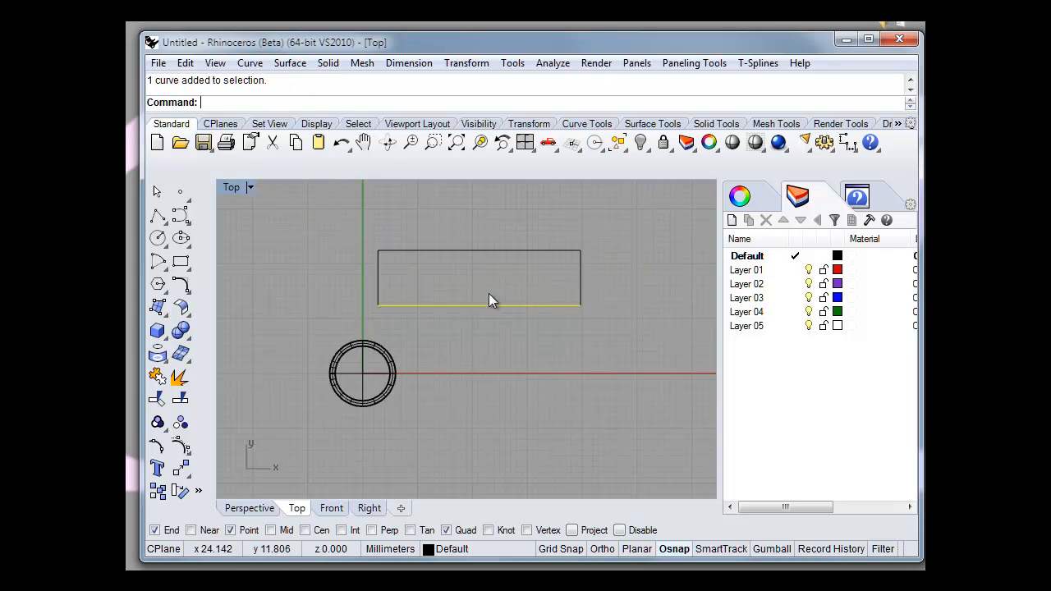
Step: Start a two-rail sweep on the rectangle's edges, browsing the Curve commands
left_click(249, 142)
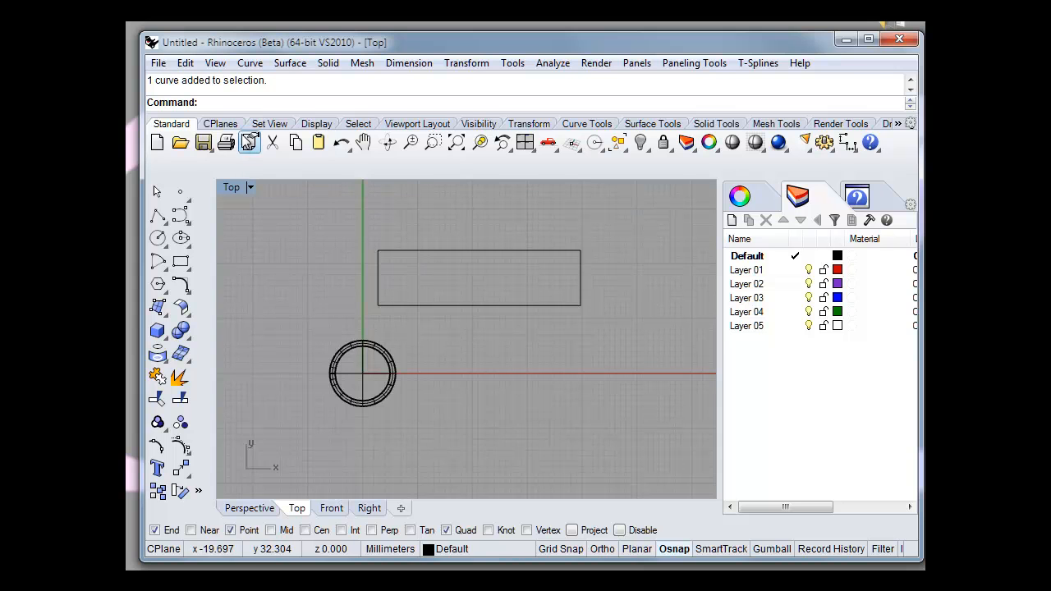
left_click(249, 63)
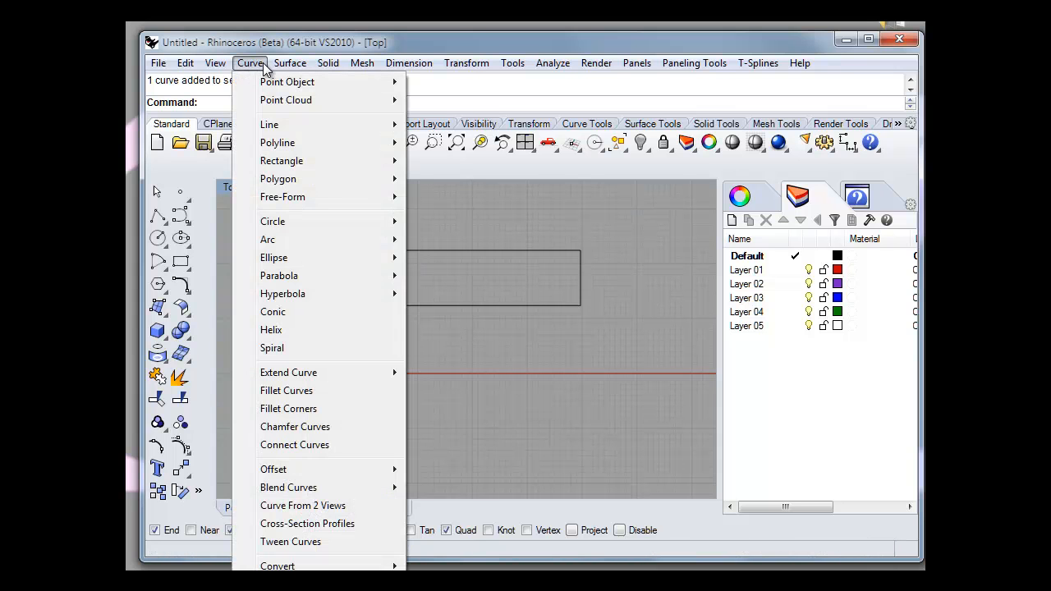
left_click(290, 62)
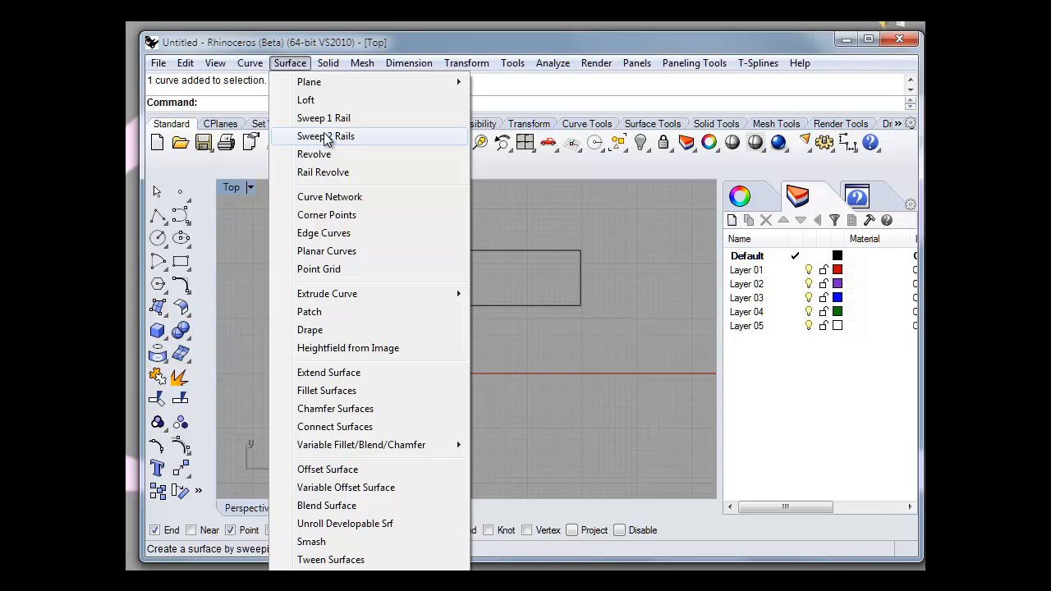
left_click(325, 135)
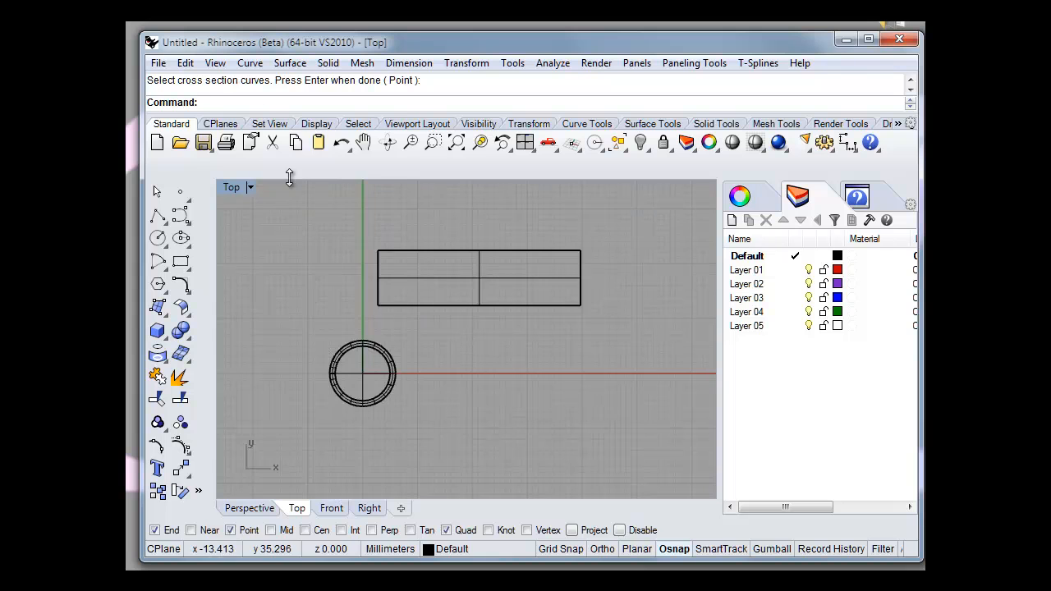
left_click(250, 63)
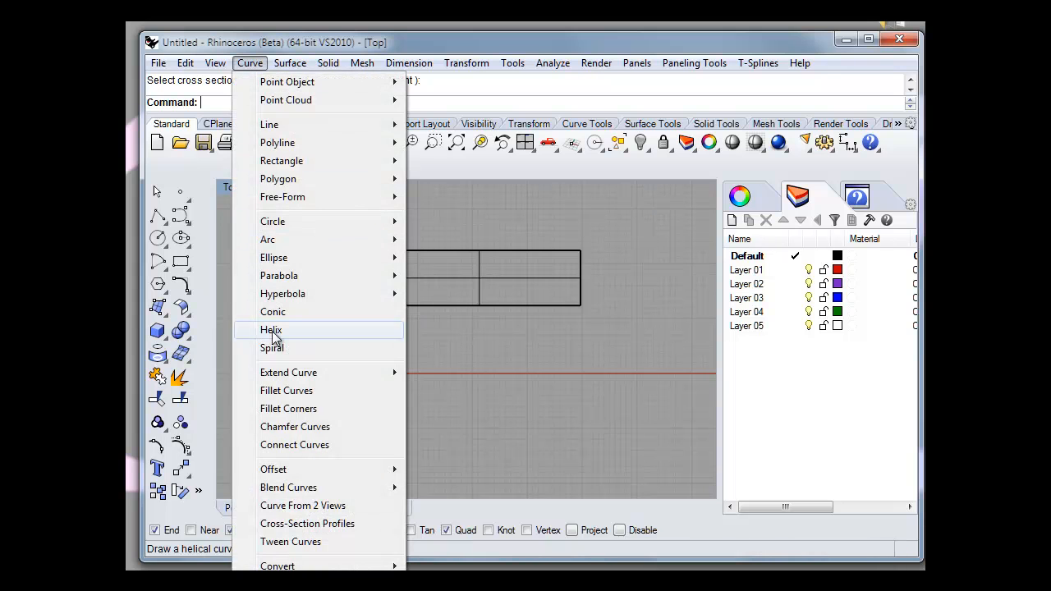
mouse_move(286, 390)
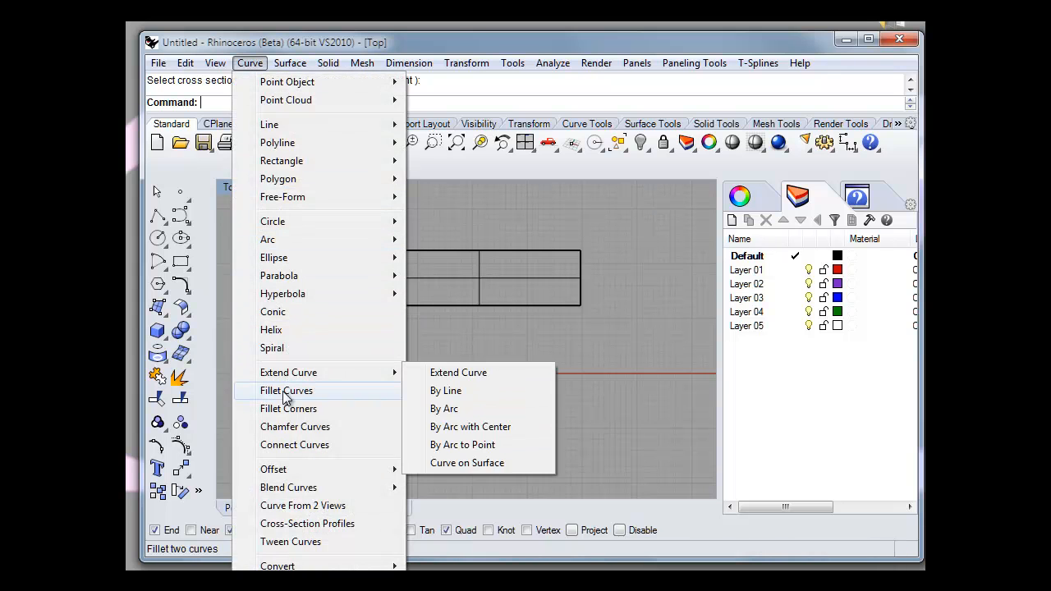
mouse_move(273, 311)
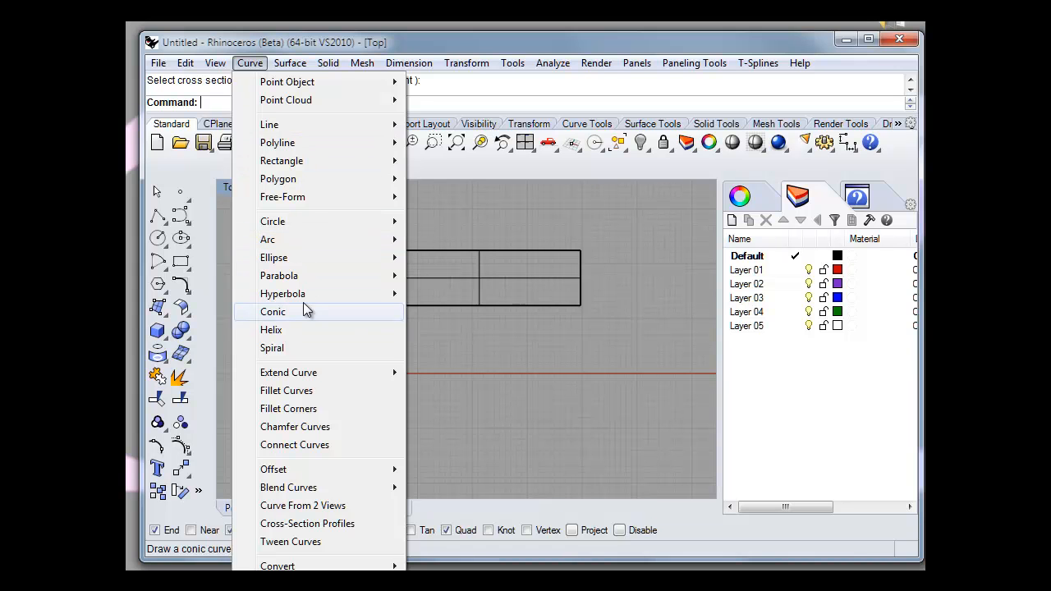
Step: Launch the Text Object command to add the 3D text 'Josef1'
left_click(289, 62)
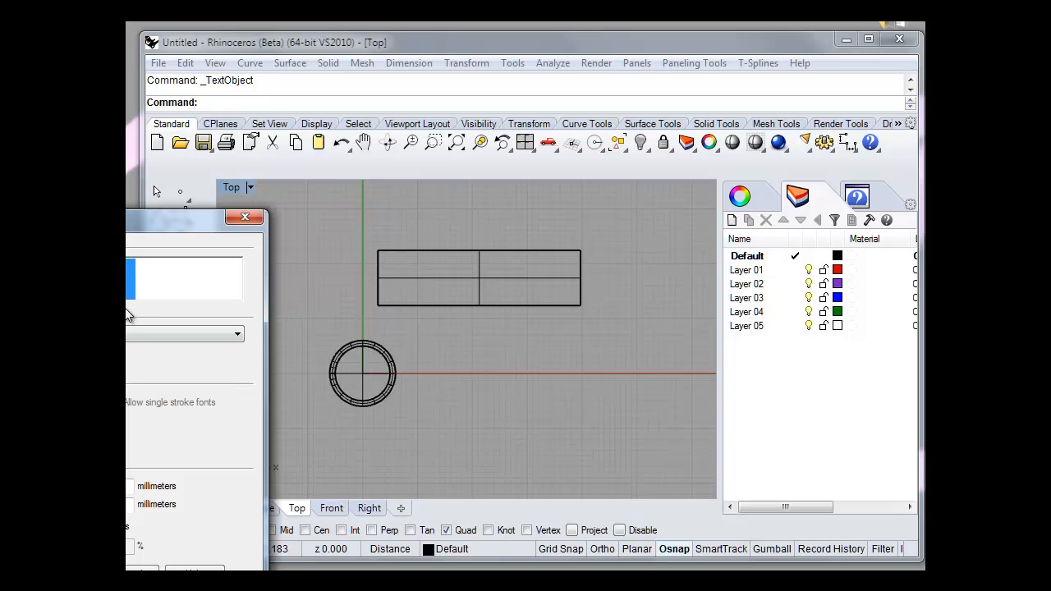
mouse_move(129, 316)
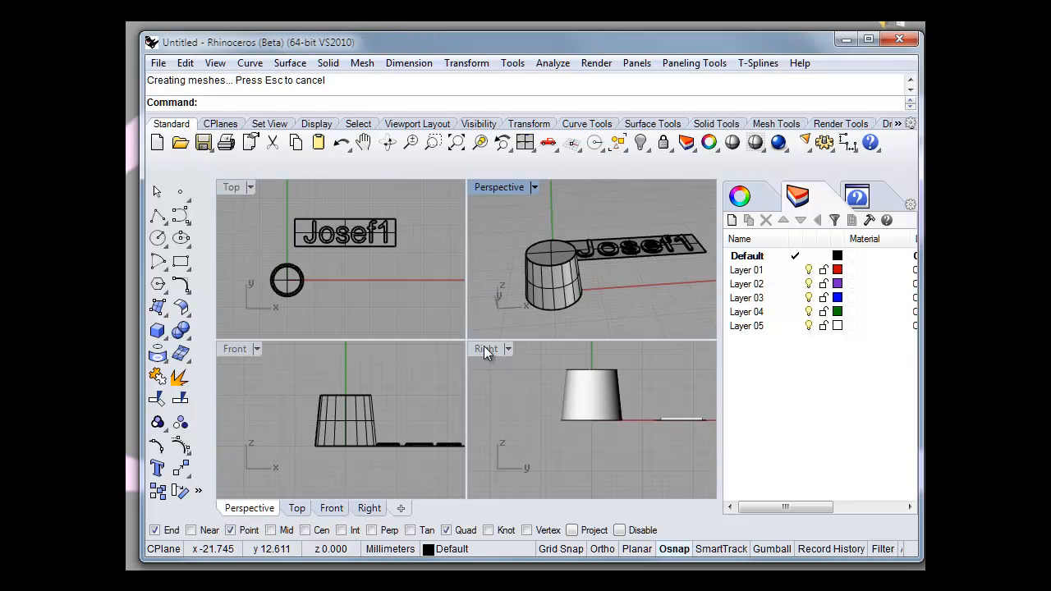
Step: Select the six Josef1 text solids and change their layer to Layer 01
double_click(486, 348)
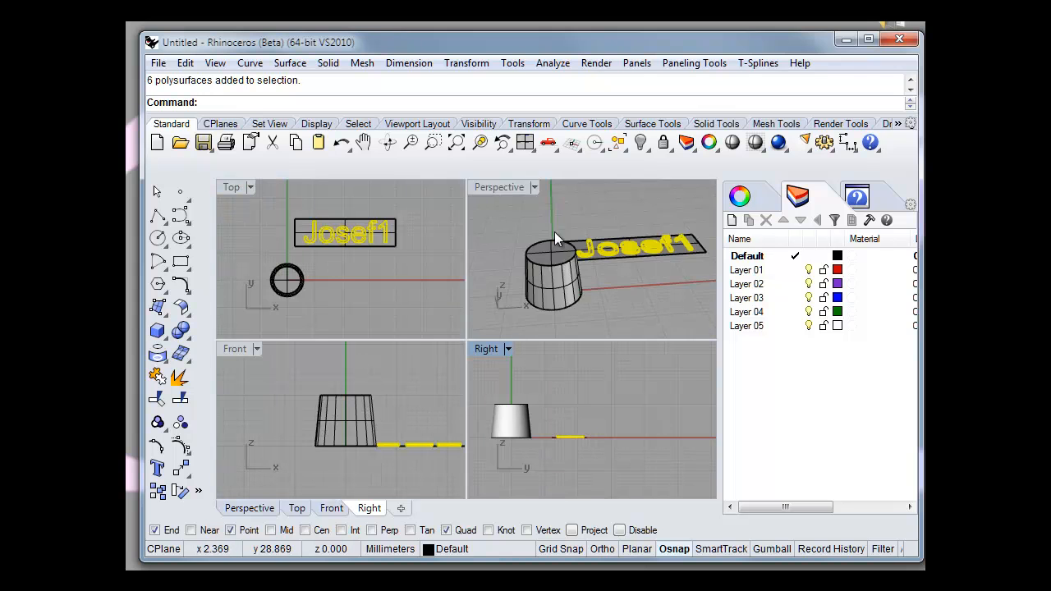
right_click(746, 269)
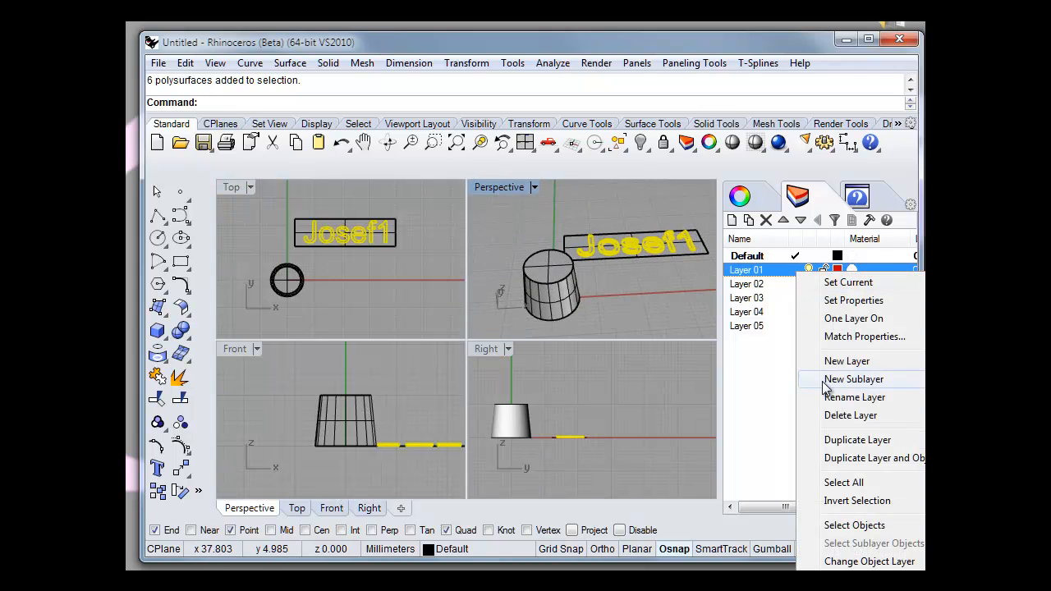
mouse_move(869, 560)
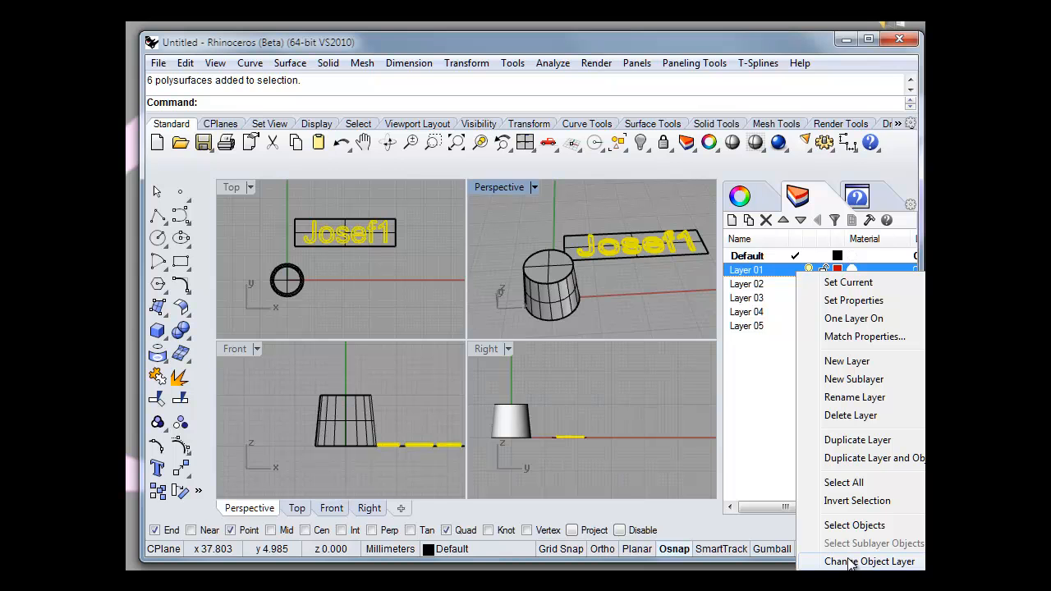
left_click(868, 561)
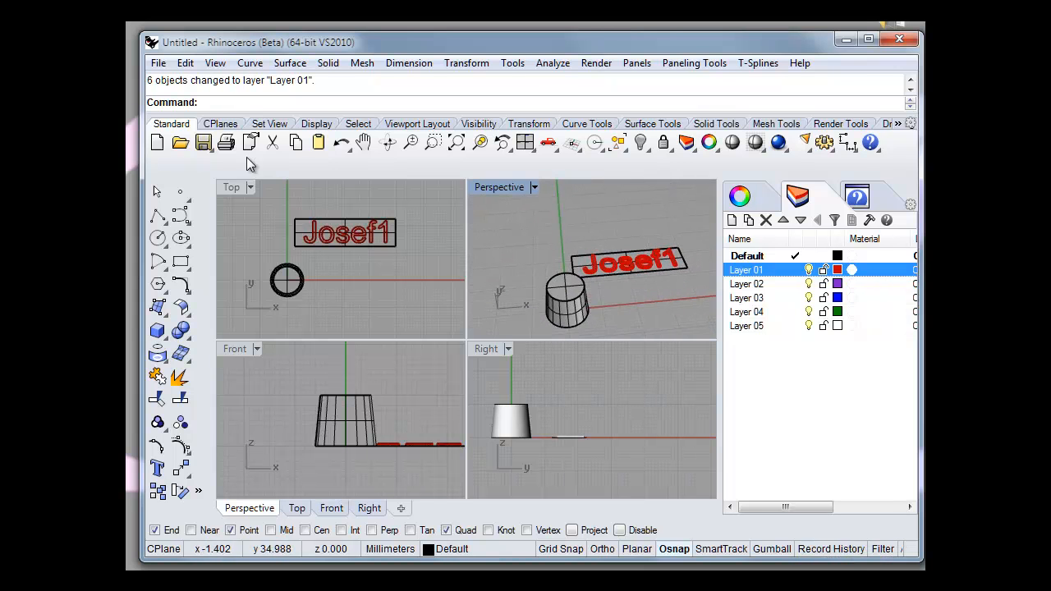
mouse_move(289, 62)
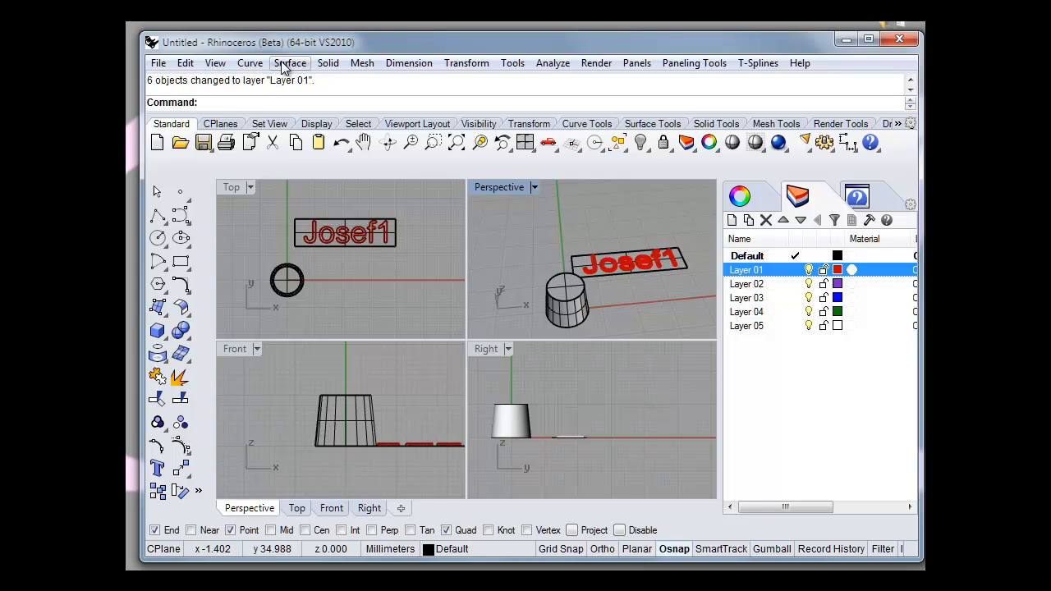
mouse_move(466, 63)
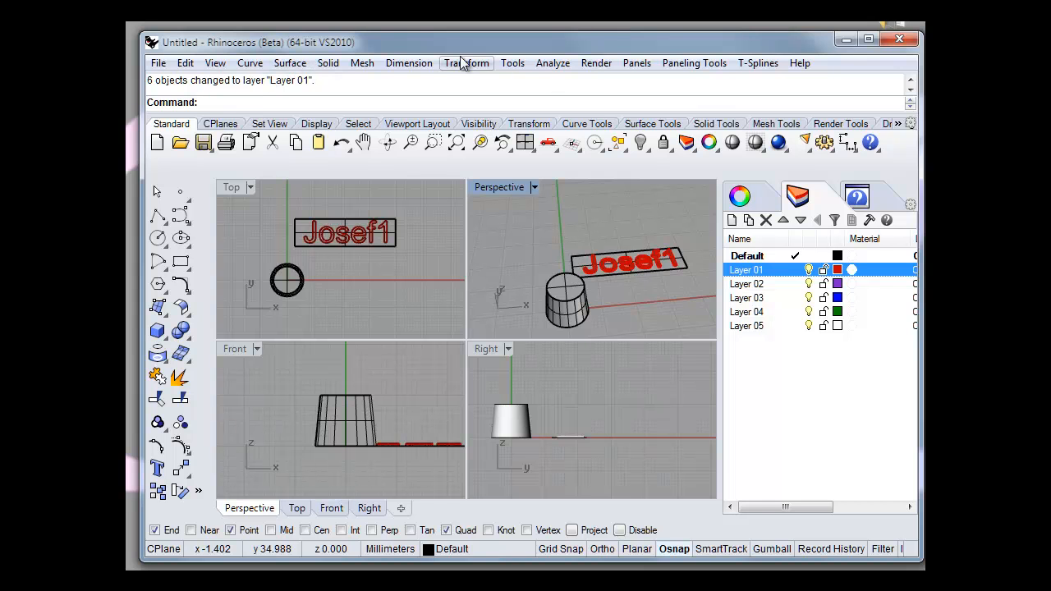
Step: Start Flow along Surface from the Transform menu with the Josef1 text as objects to flow
left_click(466, 63)
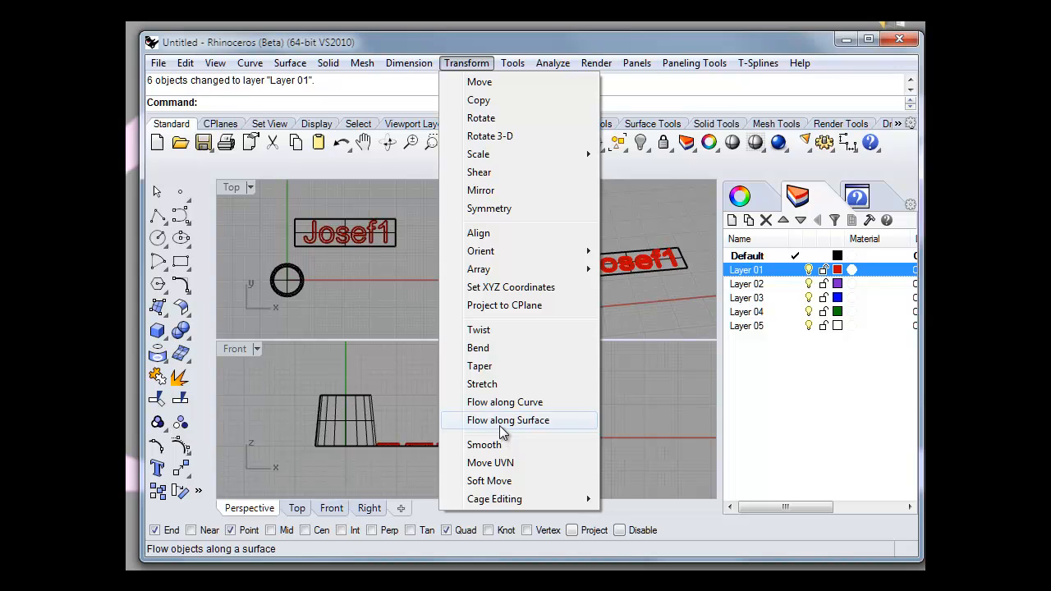
left_click(507, 420)
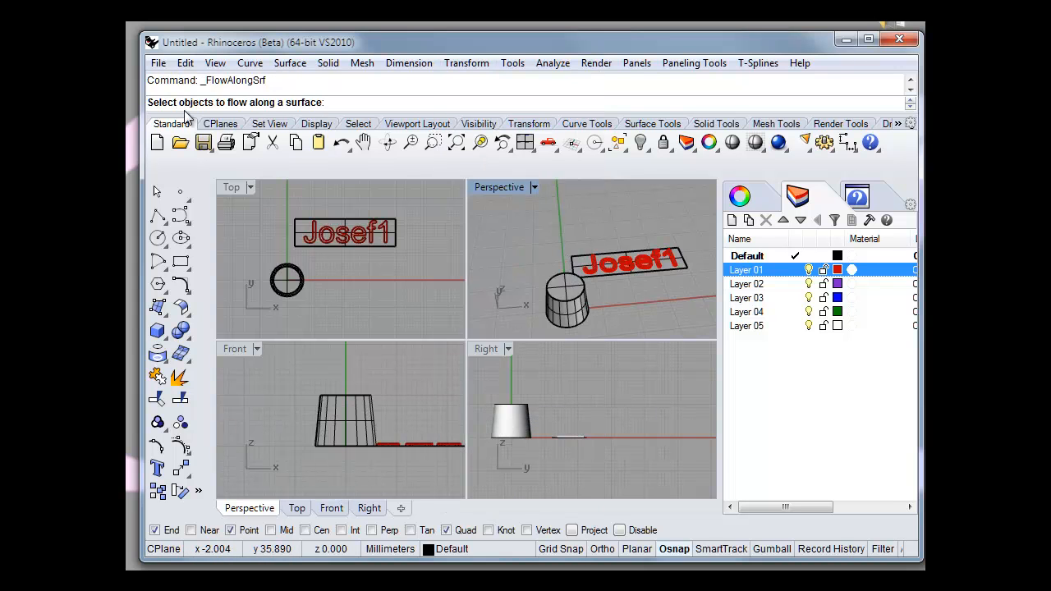
right_click(746, 269)
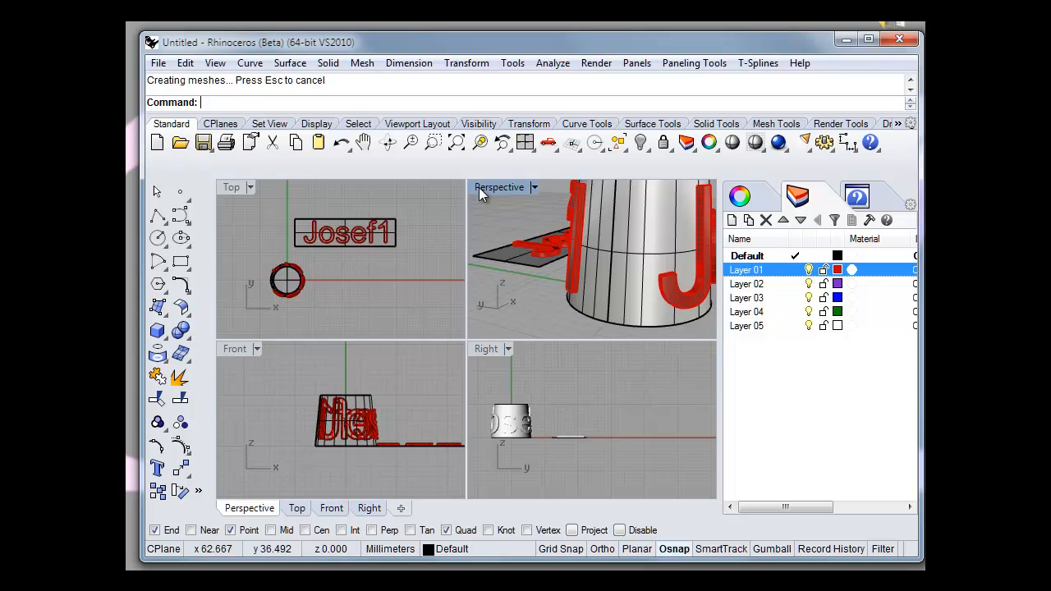
double_click(499, 186)
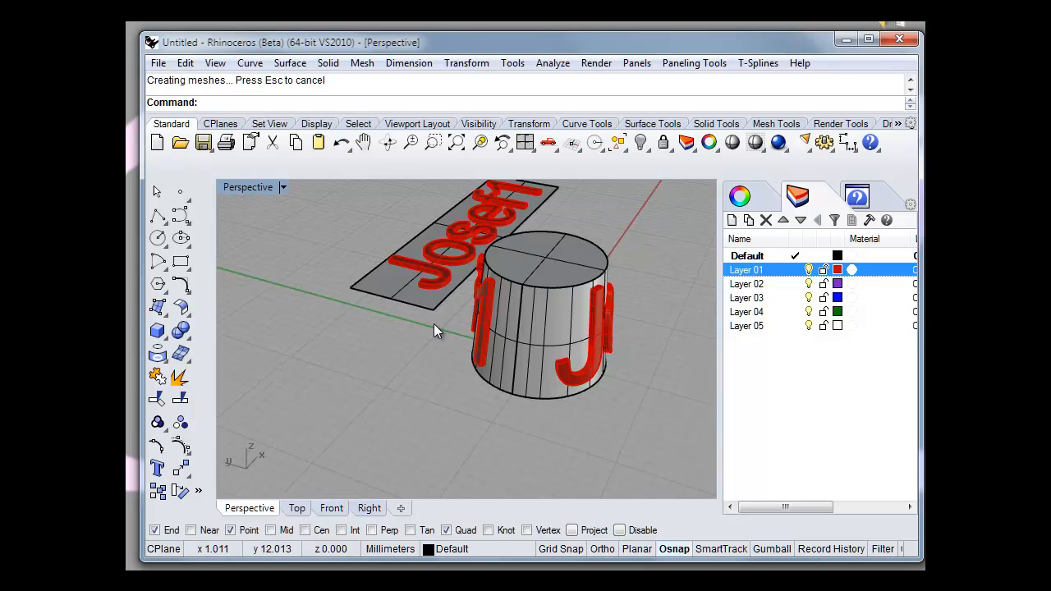
mouse_move(390, 306)
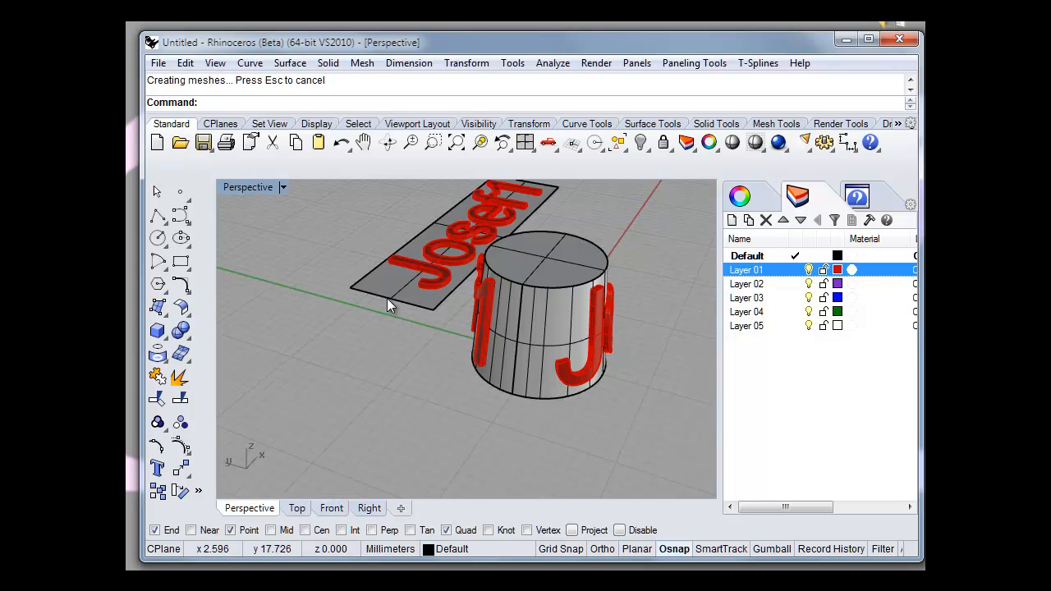
mouse_move(571, 327)
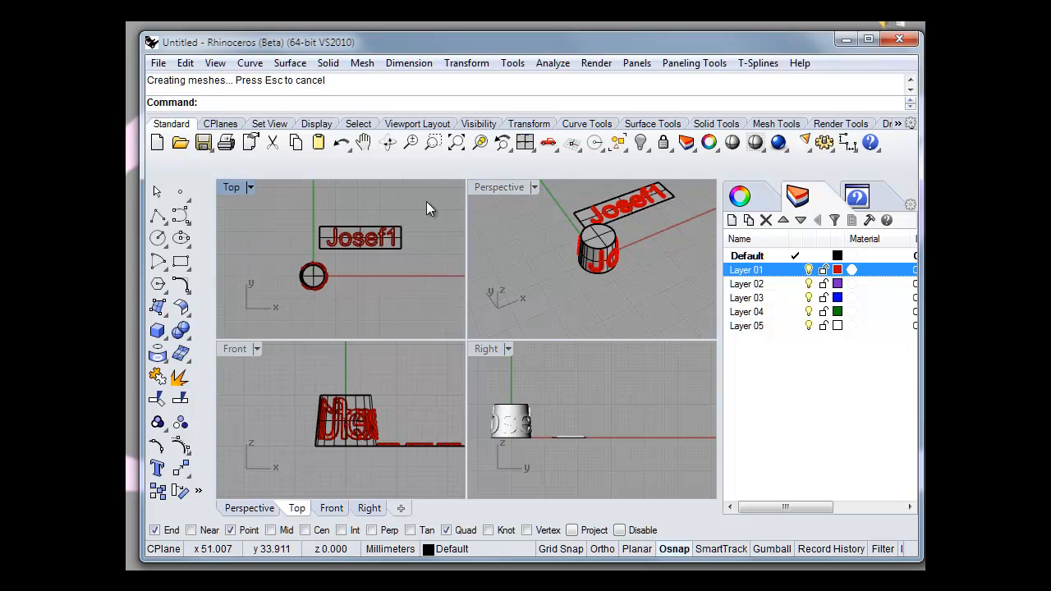
Step: Select the flat Josef1 text and its base rectangle in Top view and hide them
left_click(410, 142)
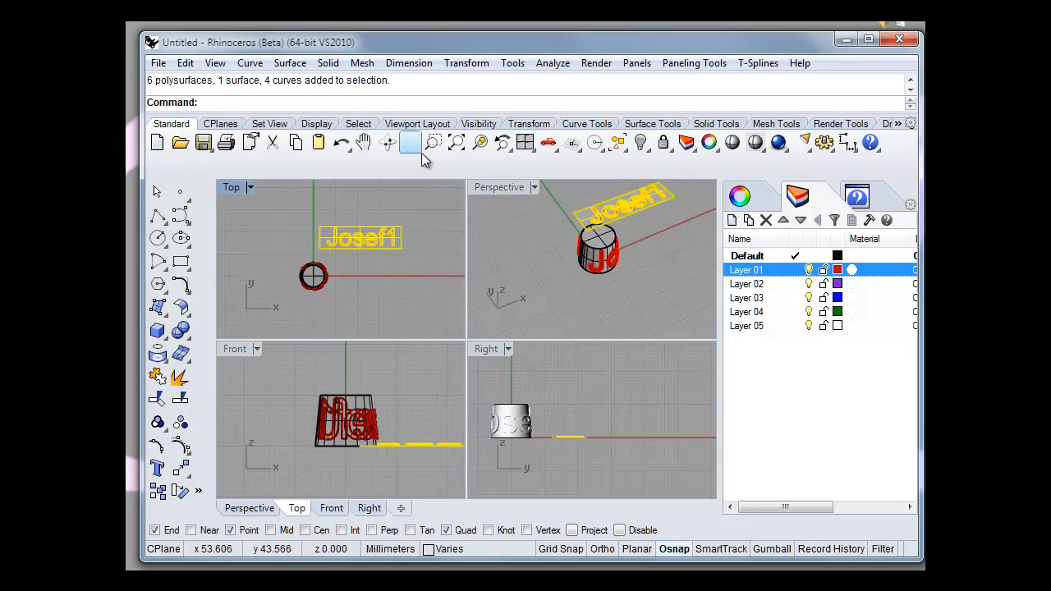
left_click(411, 142)
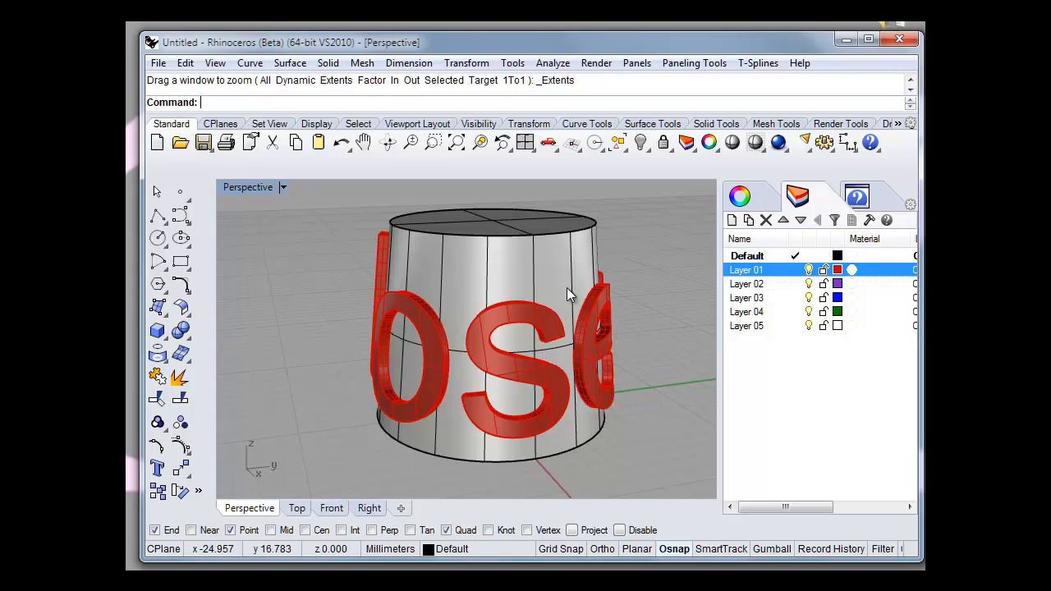
mouse_move(692, 219)
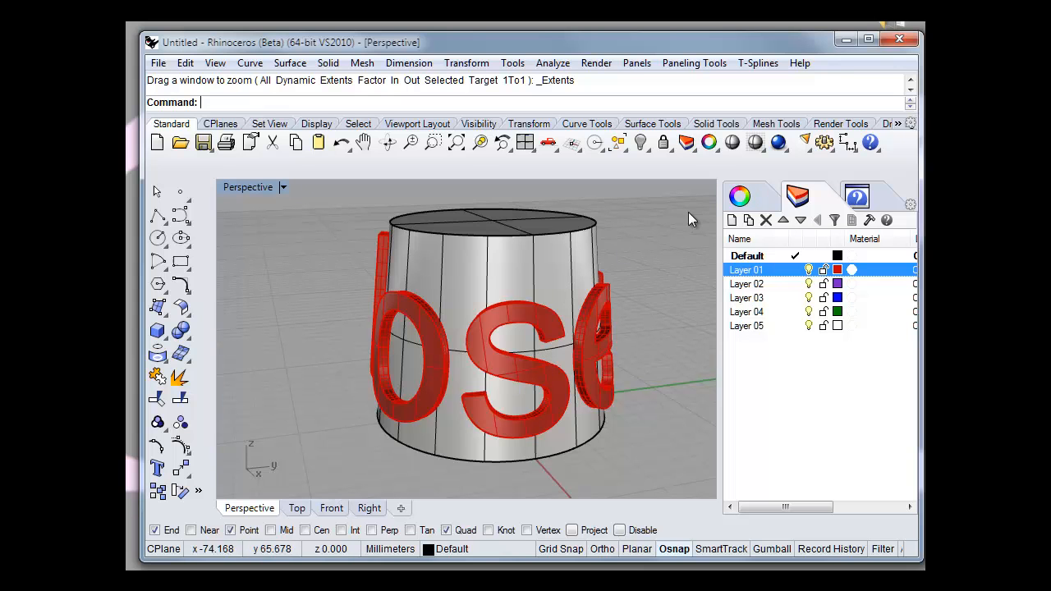